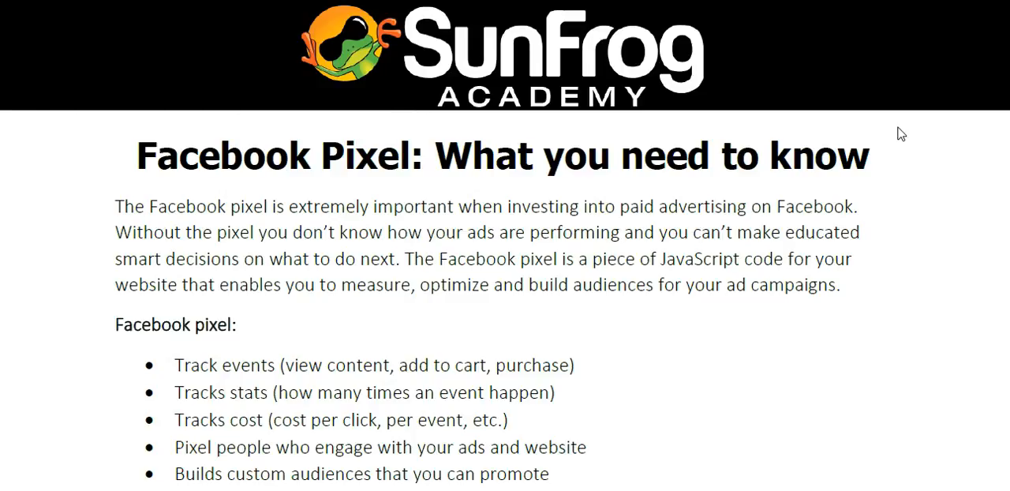
Scroll the Word pixel guide's bullet list down to lookalike audiences, dynamic product ads and Audience Insights.
scroll("down", 3)
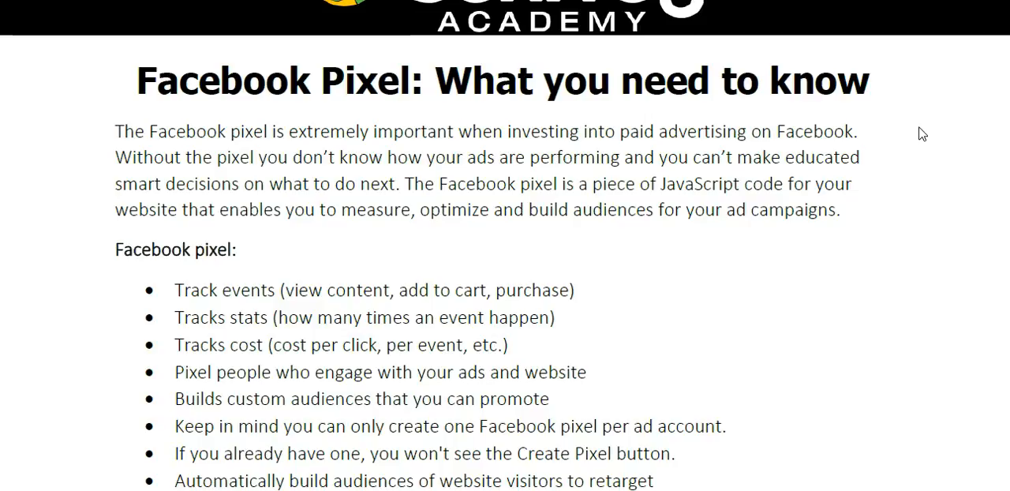
mouse_move(130, 461)
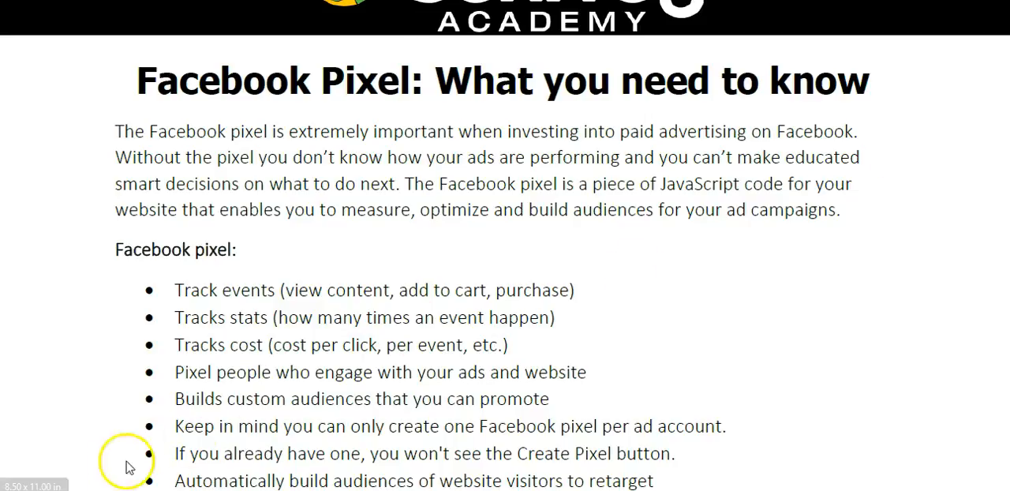
scroll("down", 3)
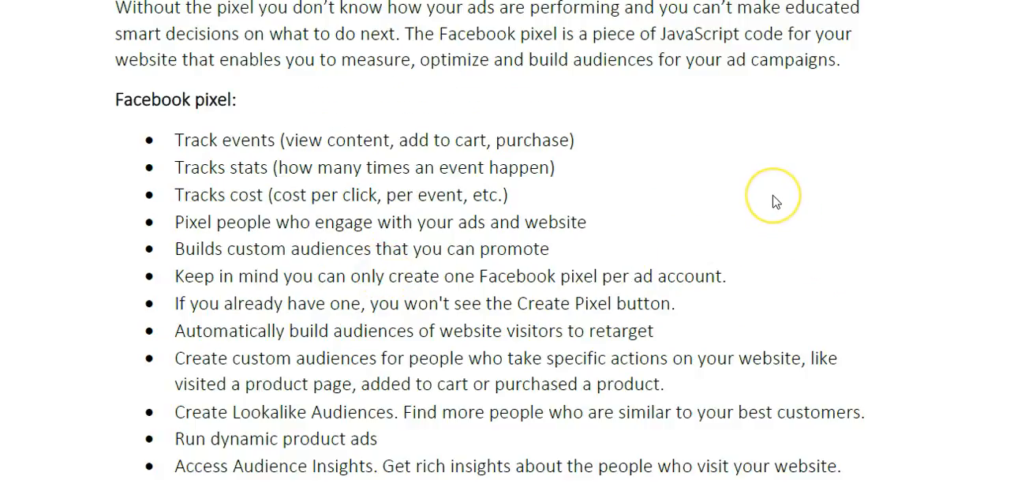
mouse_move(776, 201)
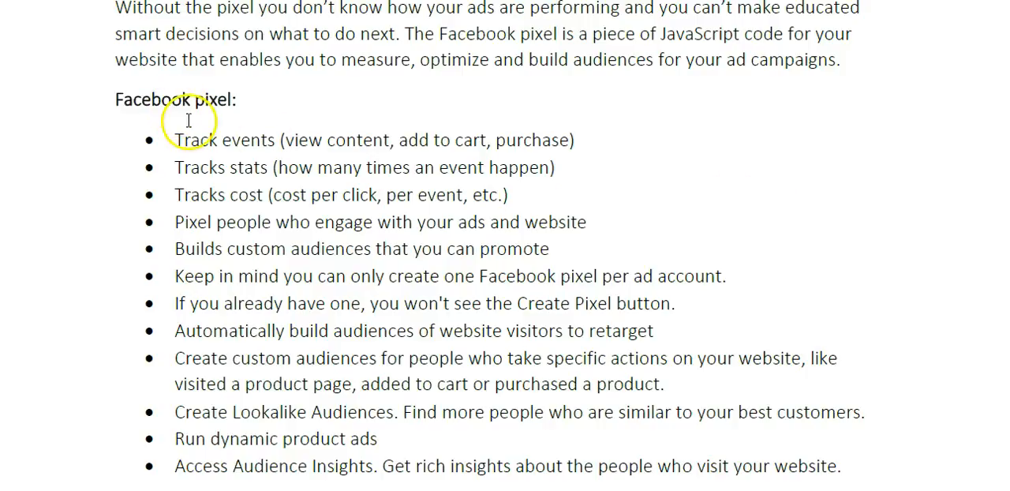
mouse_move(266, 132)
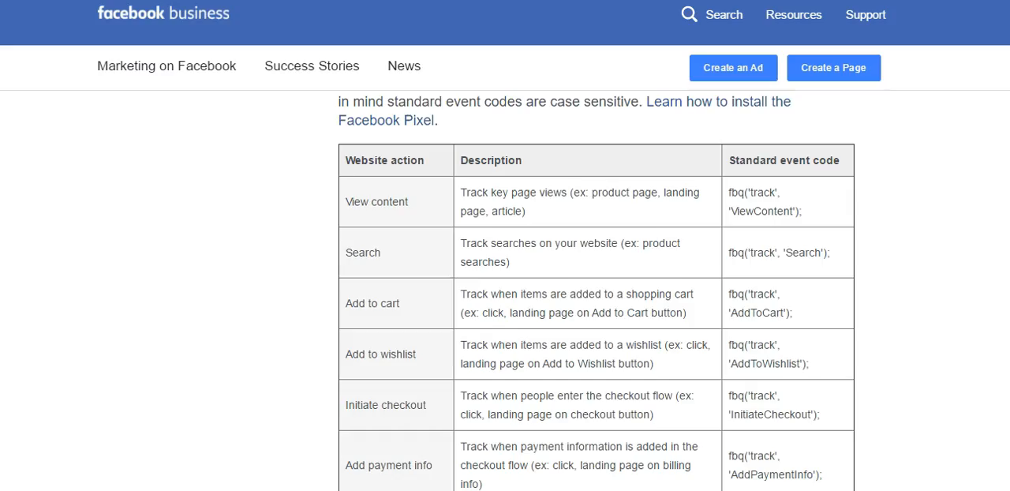
Scroll the Website action / Standard event code table down through Complete registration.
scroll("down", 3)
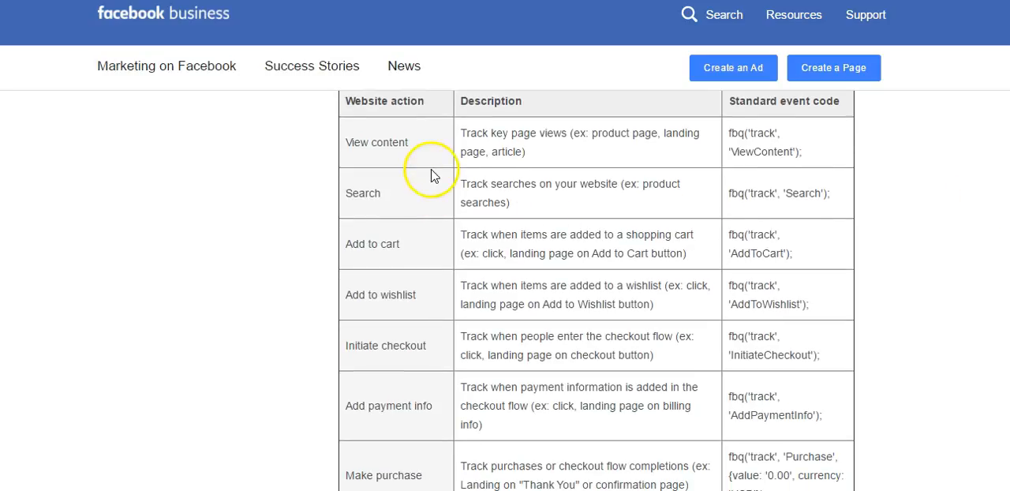
mouse_move(456, 153)
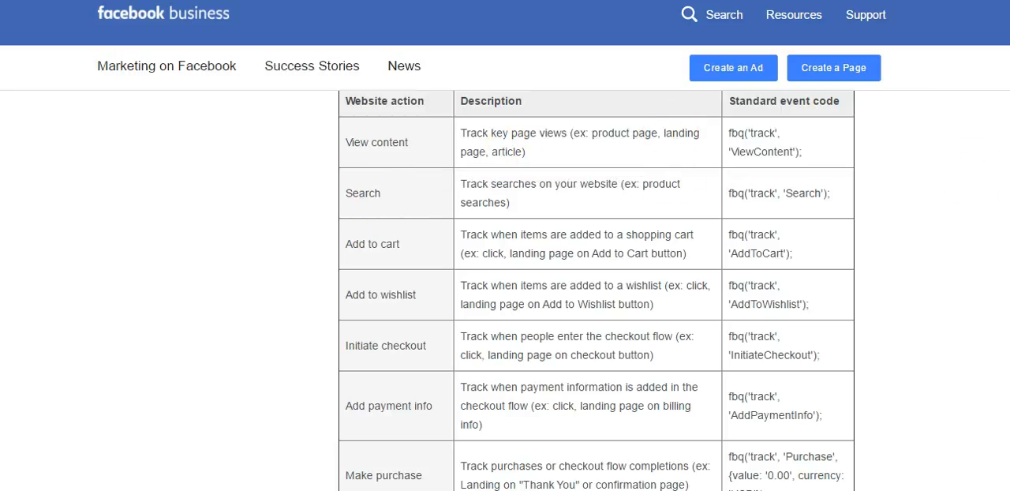
scroll("down", 3)
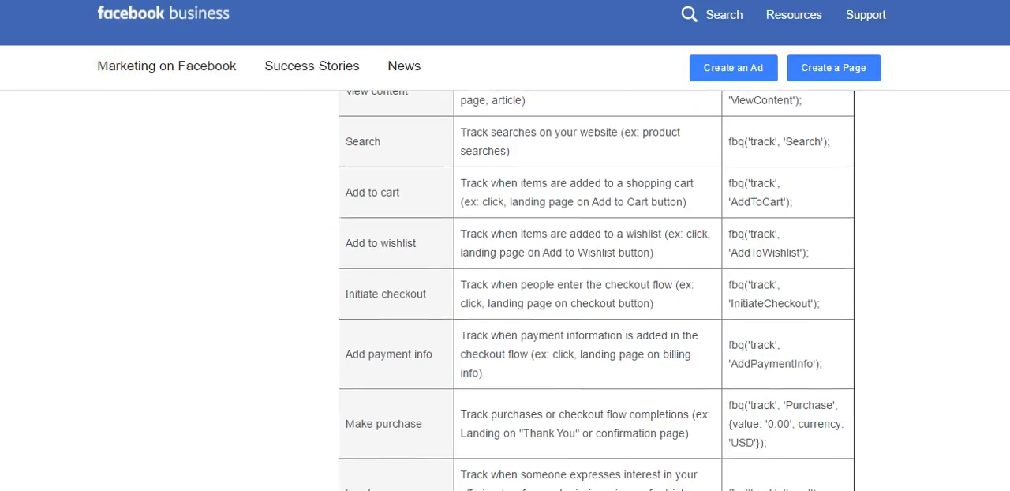
scroll("down", 3)
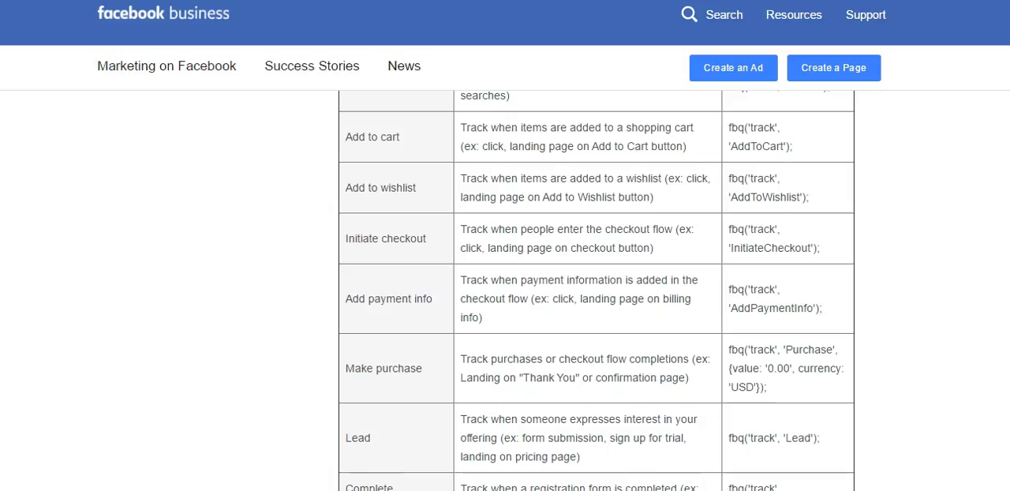
scroll("down", 3)
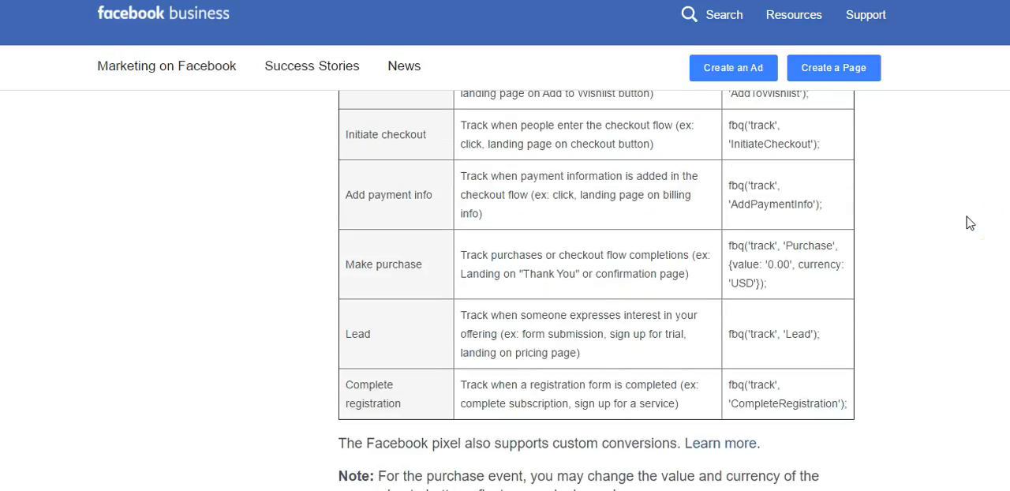
scroll("down", 3)
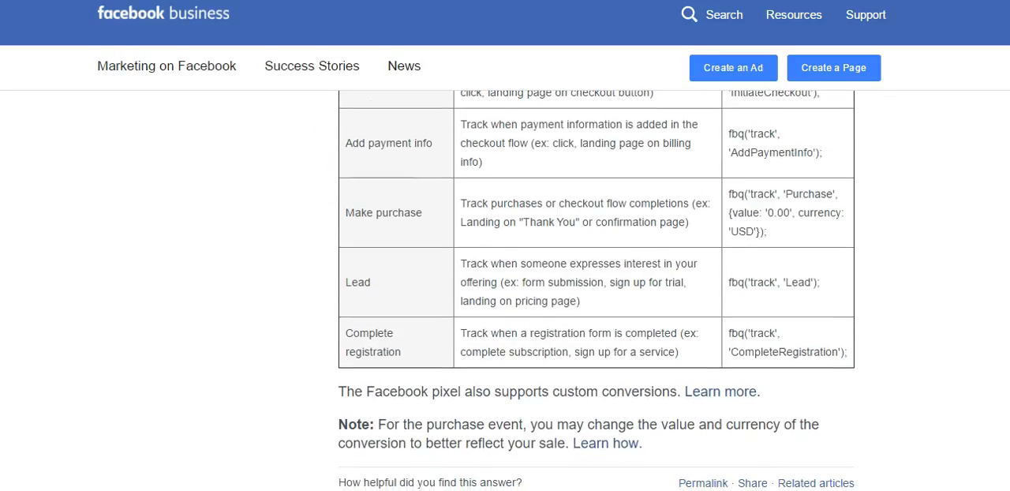
scroll("down", 3)
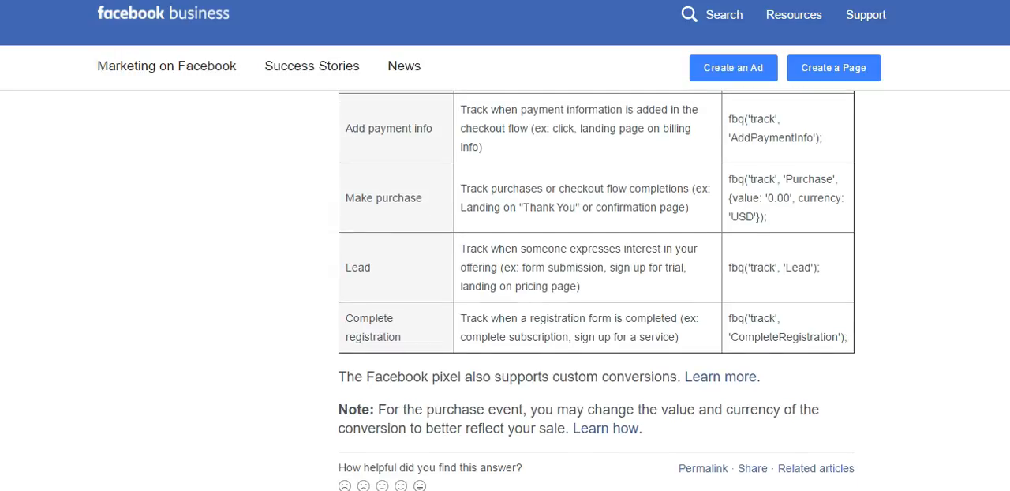
scroll("down", 3)
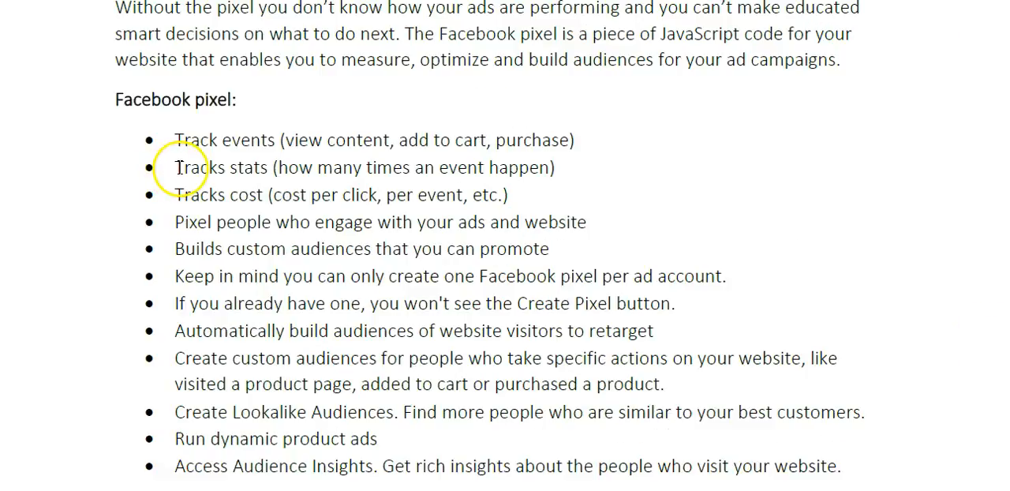
mouse_move(540, 170)
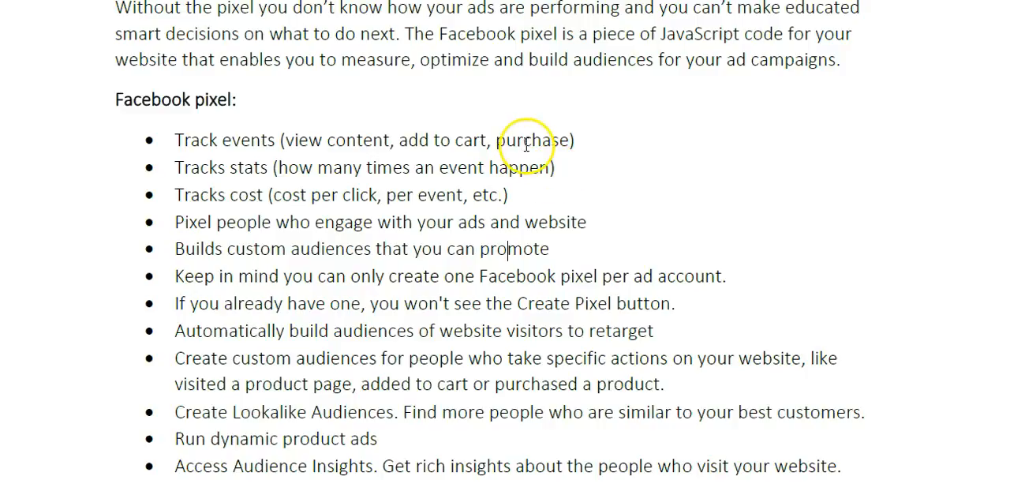
scroll("down", 3)
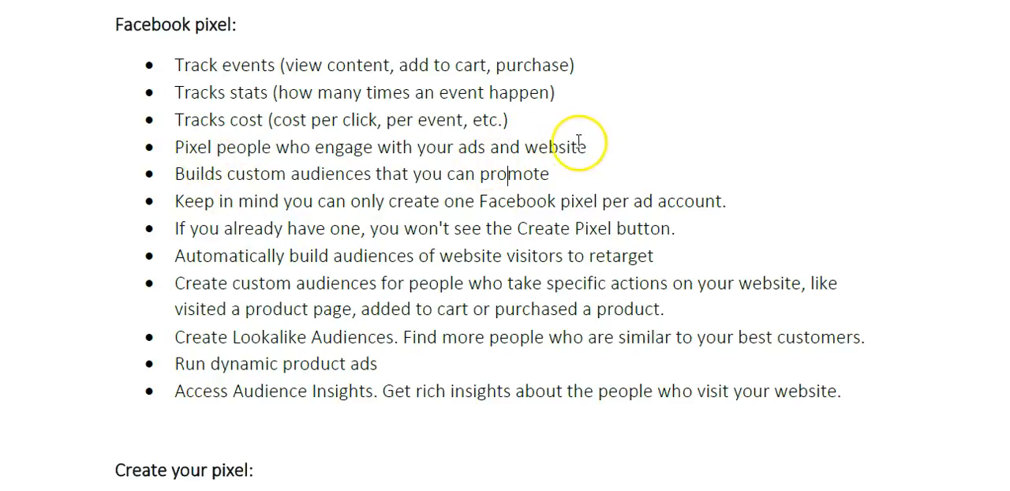
mouse_move(228, 172)
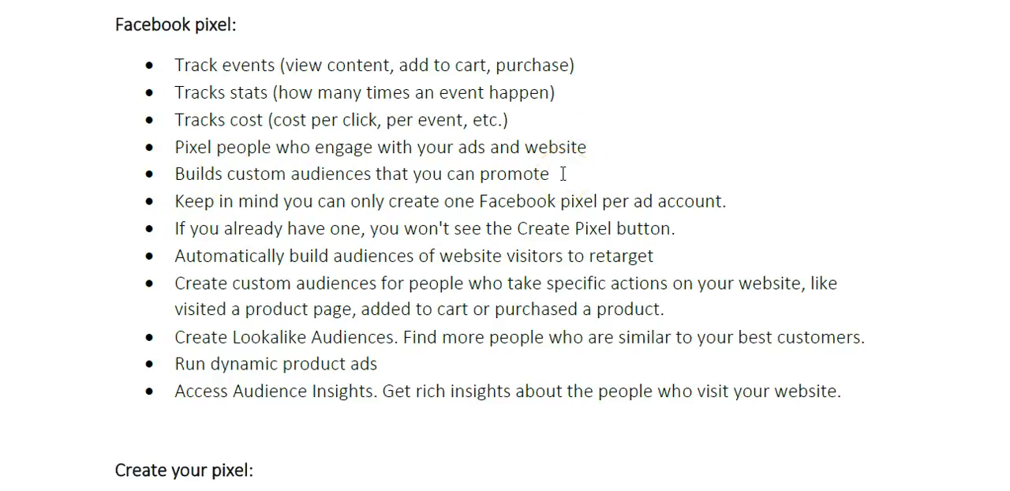
mouse_move(540, 70)
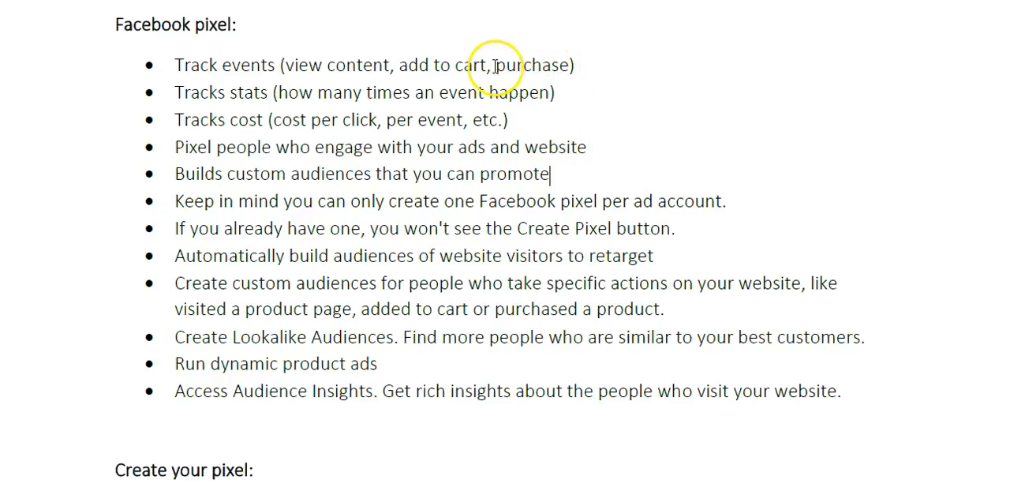
scroll("down", 3)
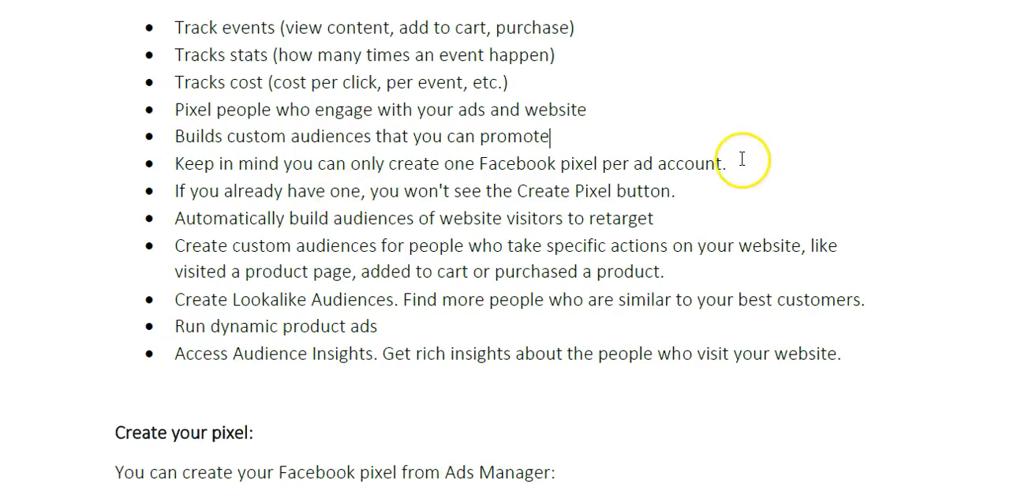
mouse_move(576, 155)
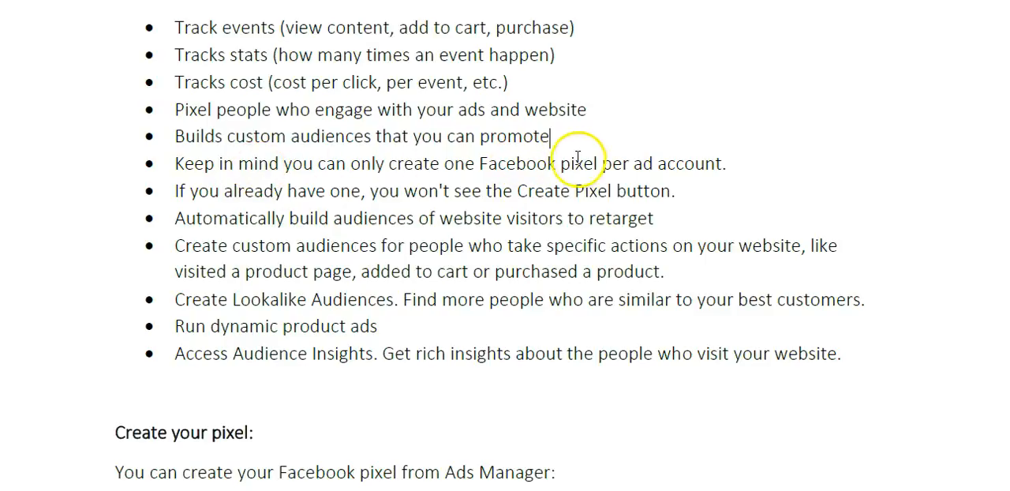
mouse_move(244, 192)
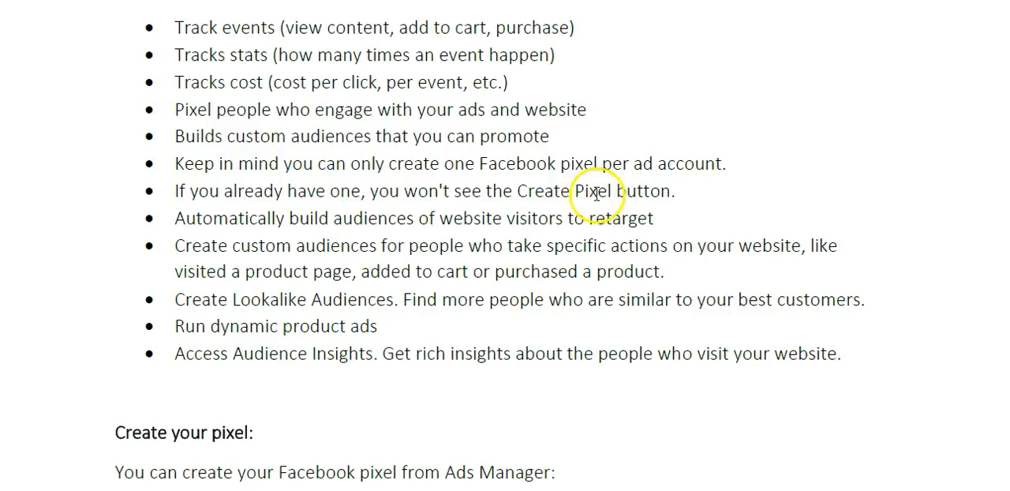
scroll("down", 3)
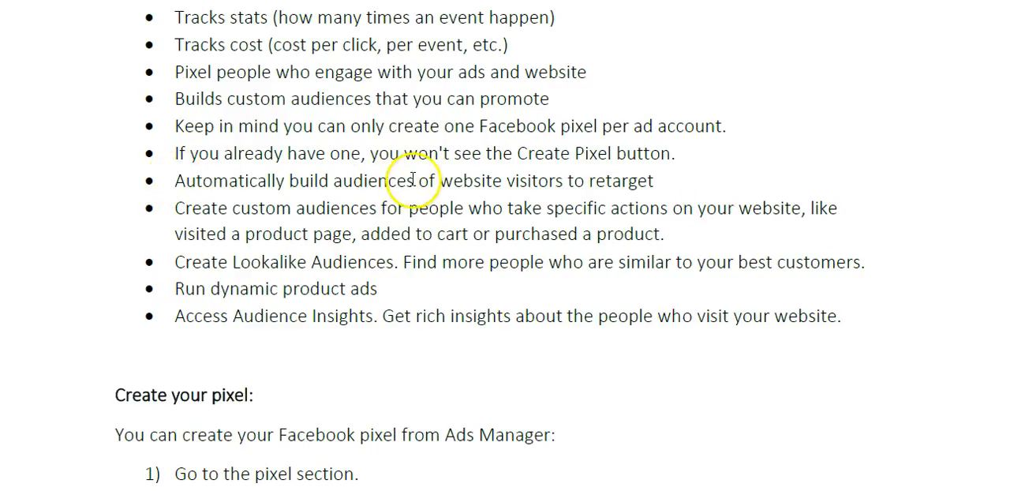
mouse_move(588, 180)
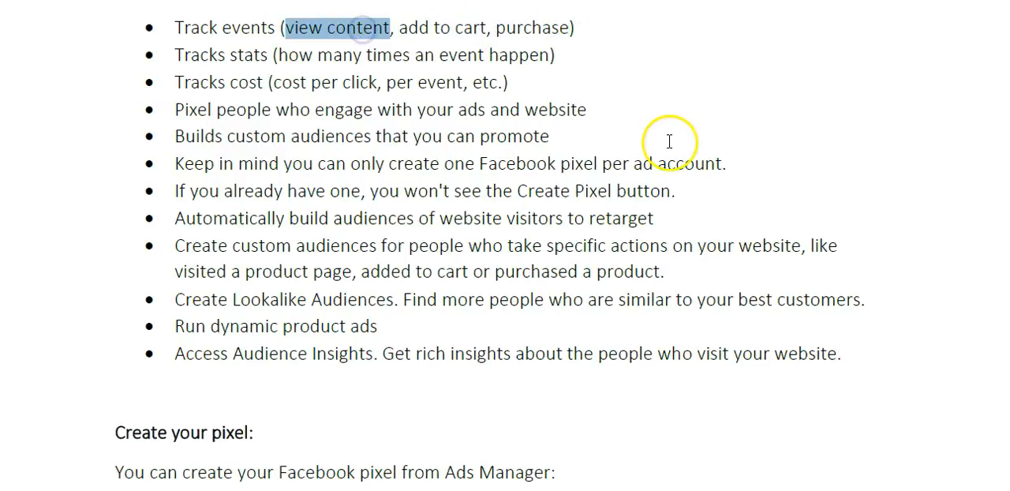
scroll("down", 3)
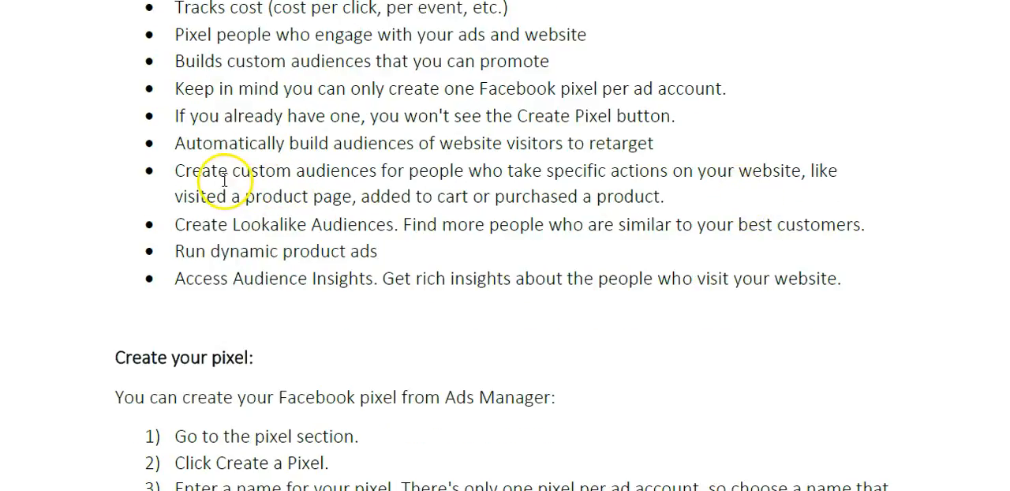
mouse_move(307, 172)
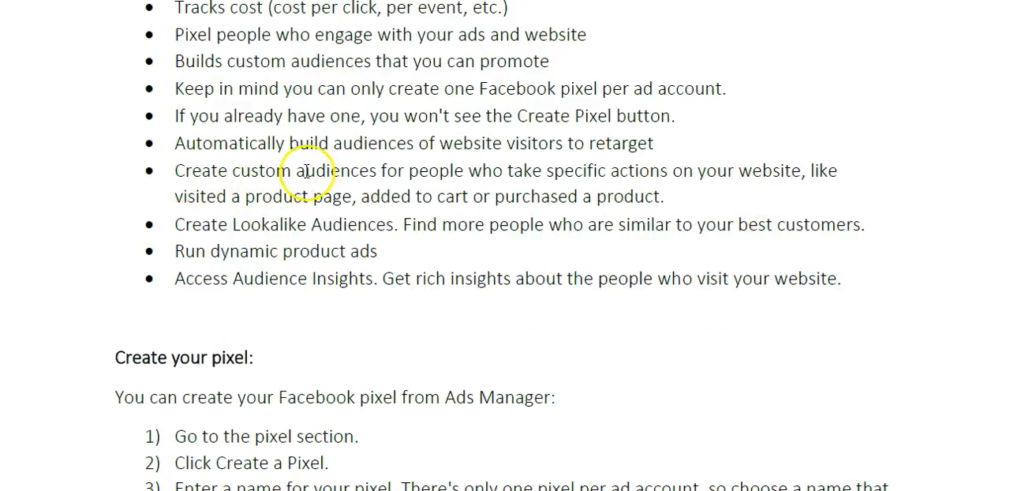
mouse_move(745, 185)
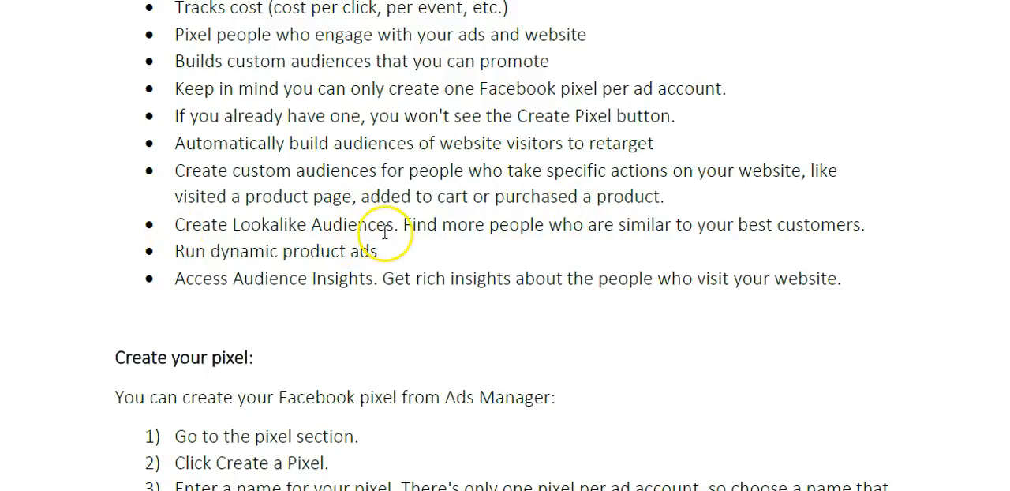
mouse_move(508, 228)
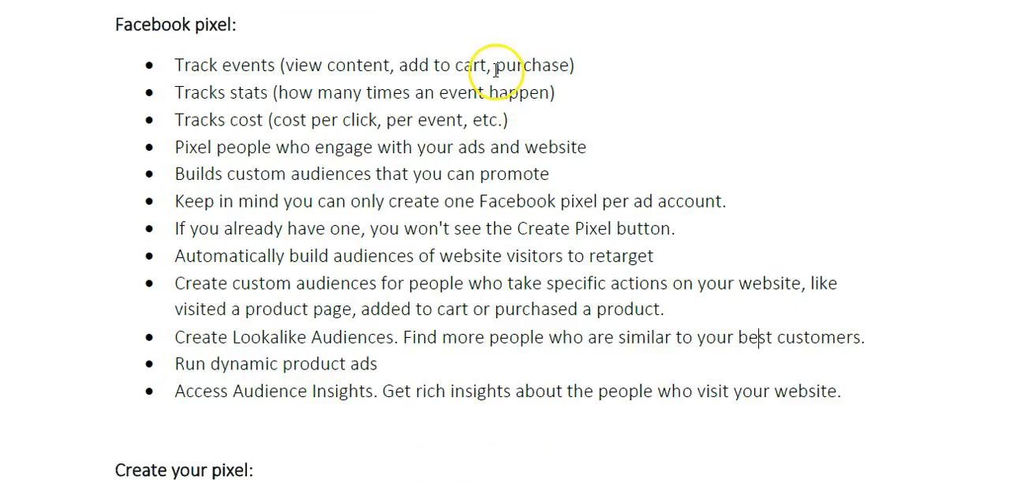
double_click(531, 64)
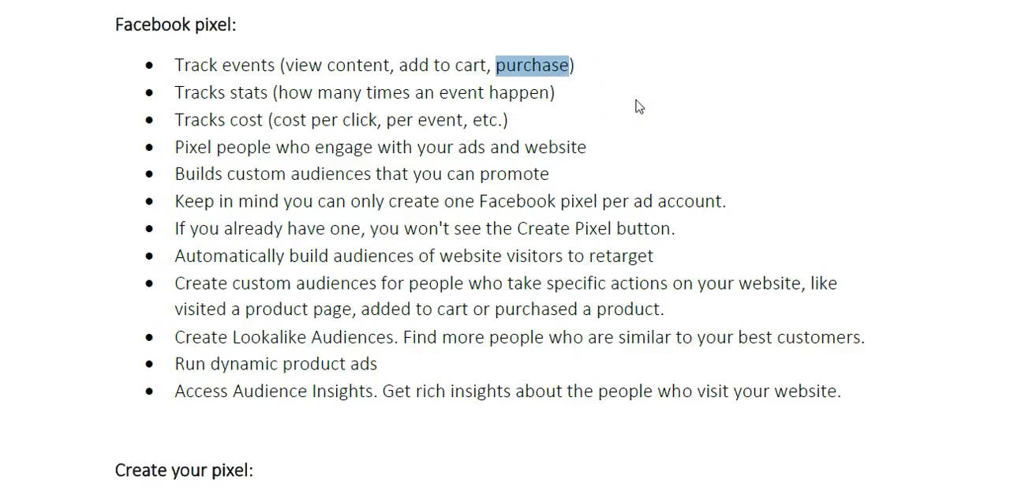
left_click(753, 259)
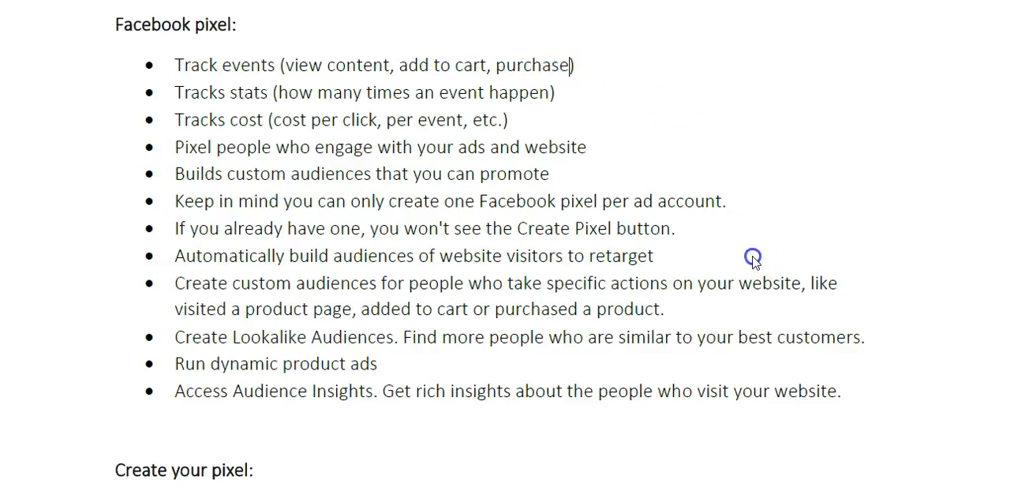
mouse_move(417, 349)
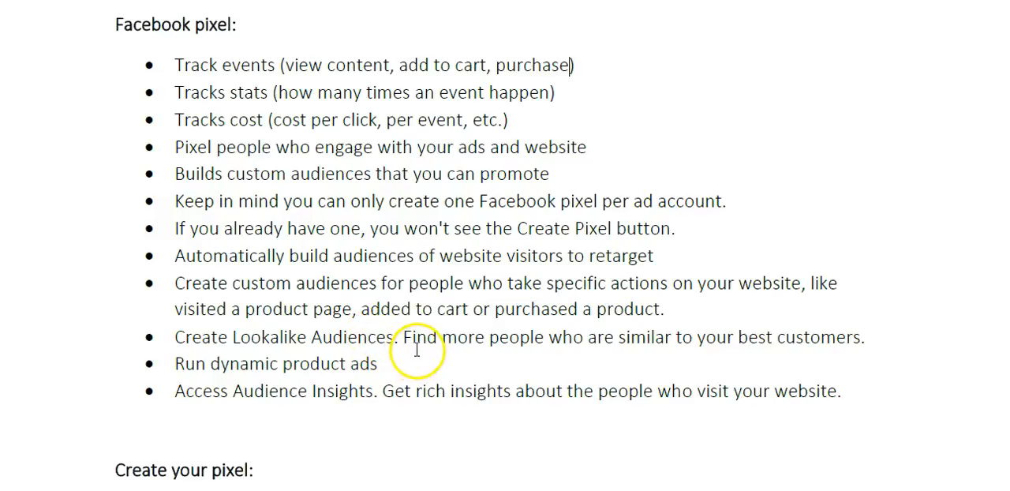
mouse_move(407, 357)
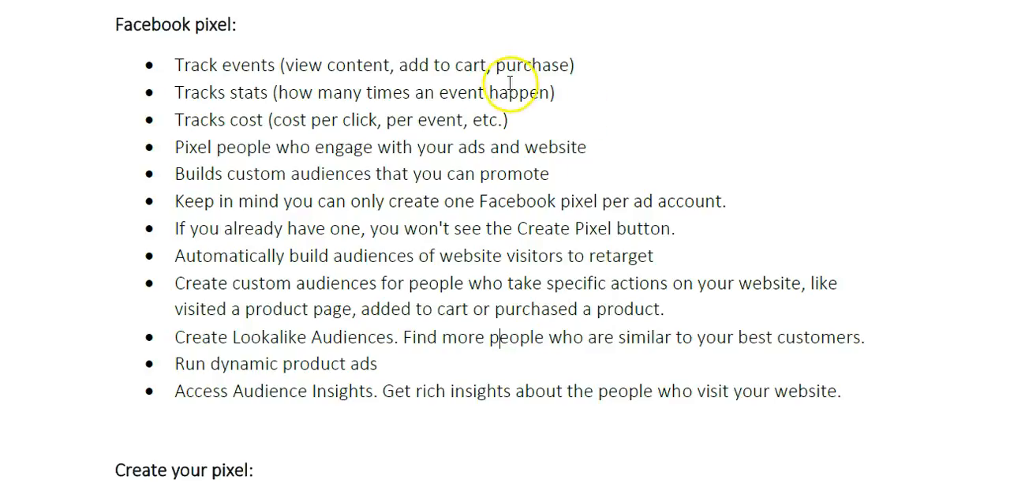
mouse_move(85, 461)
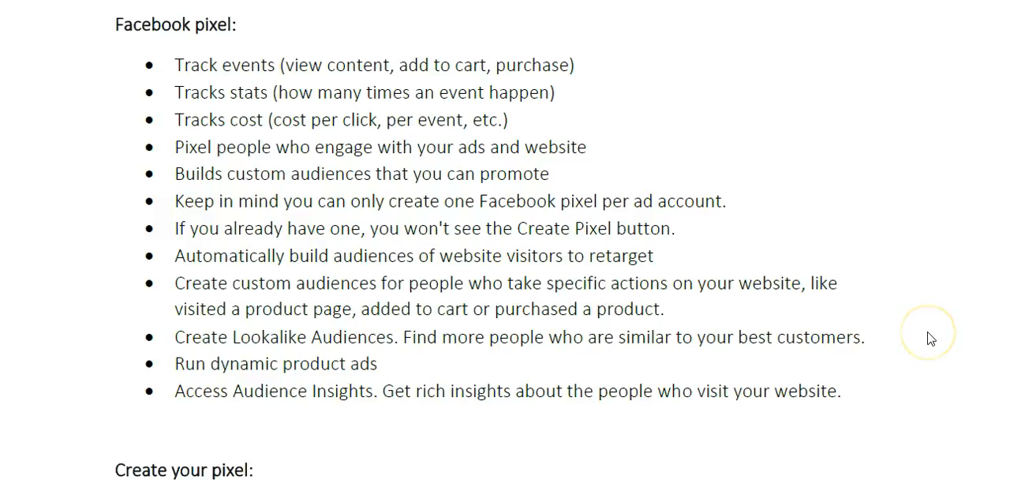
mouse_move(923, 337)
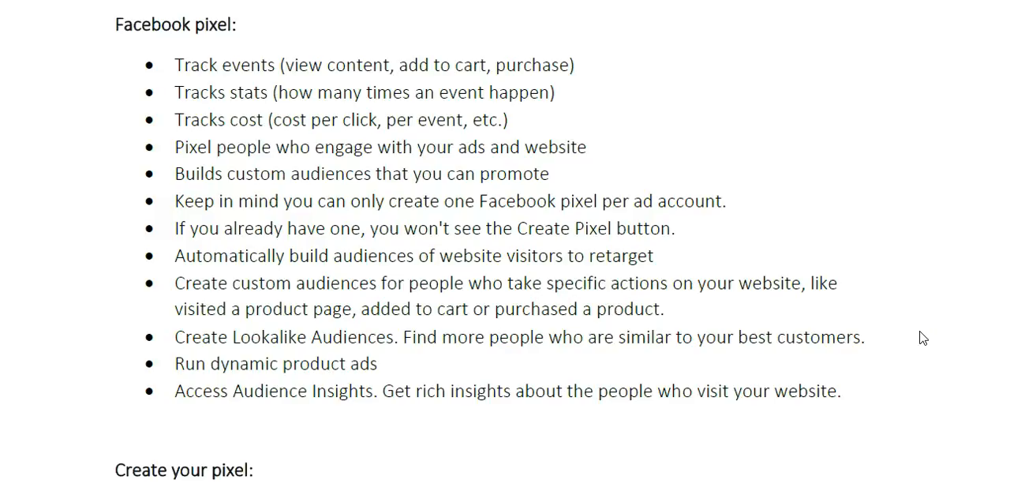
scroll("down", 3)
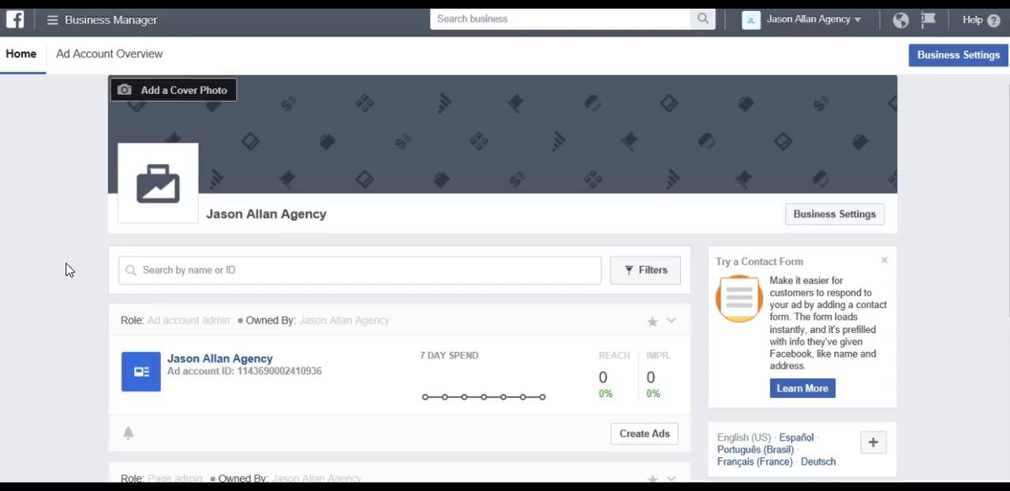
Reach the Pixels page via the Business Manager menu's All Tools, under Assets.
left_click(52, 19)
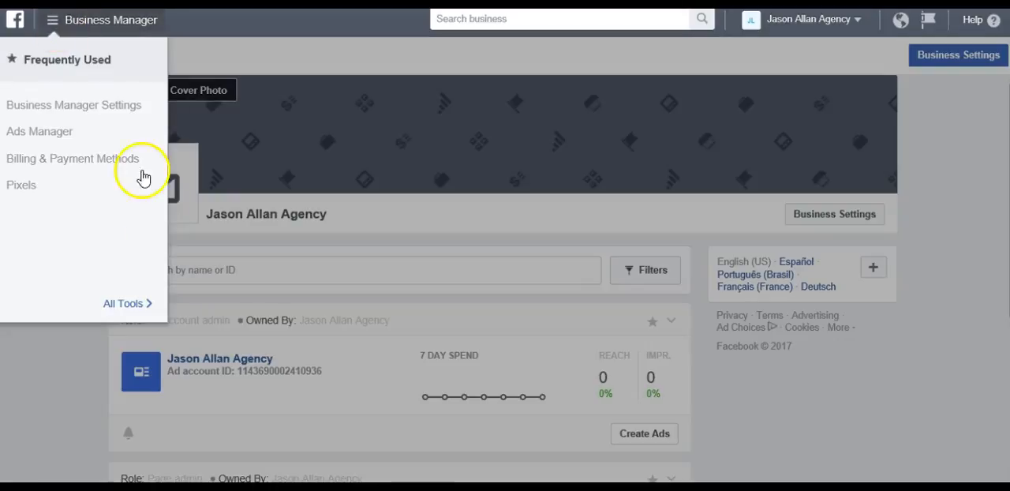
left_click(123, 304)
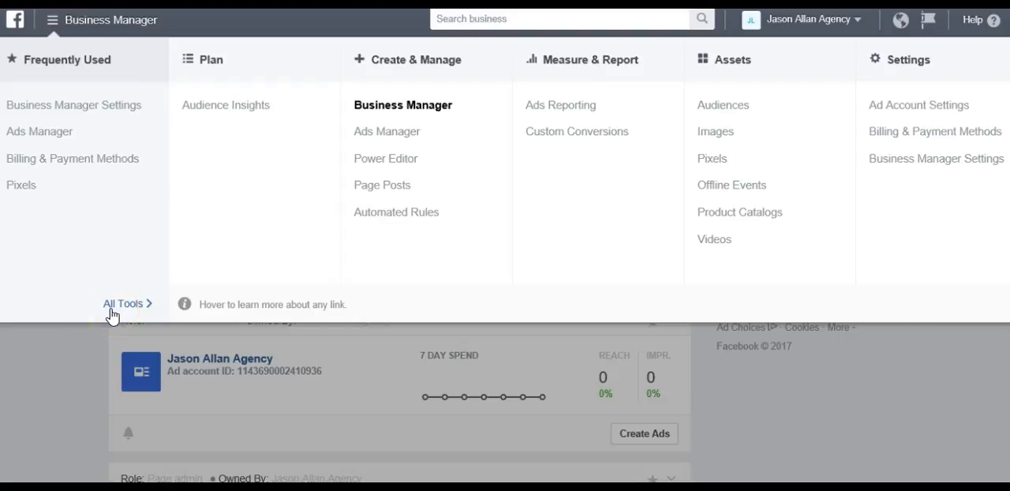
mouse_move(712, 158)
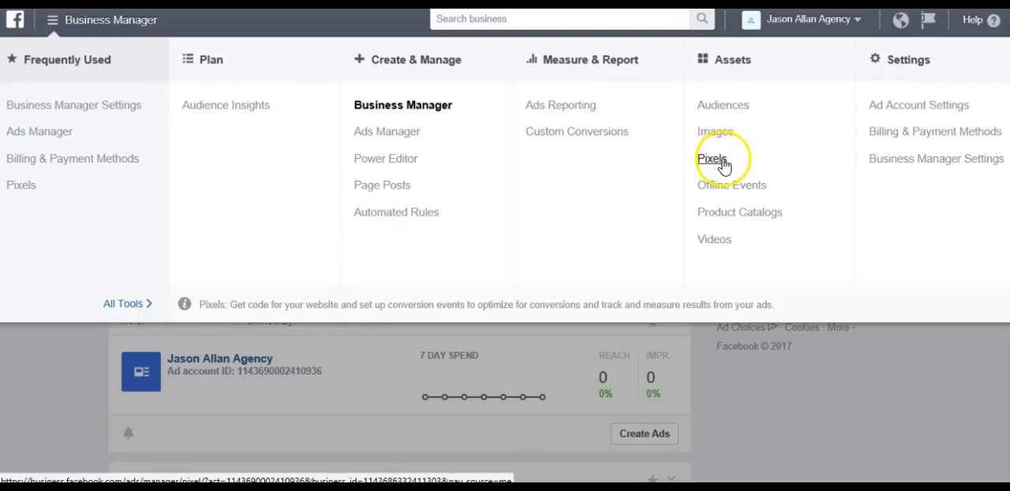
left_click(710, 158)
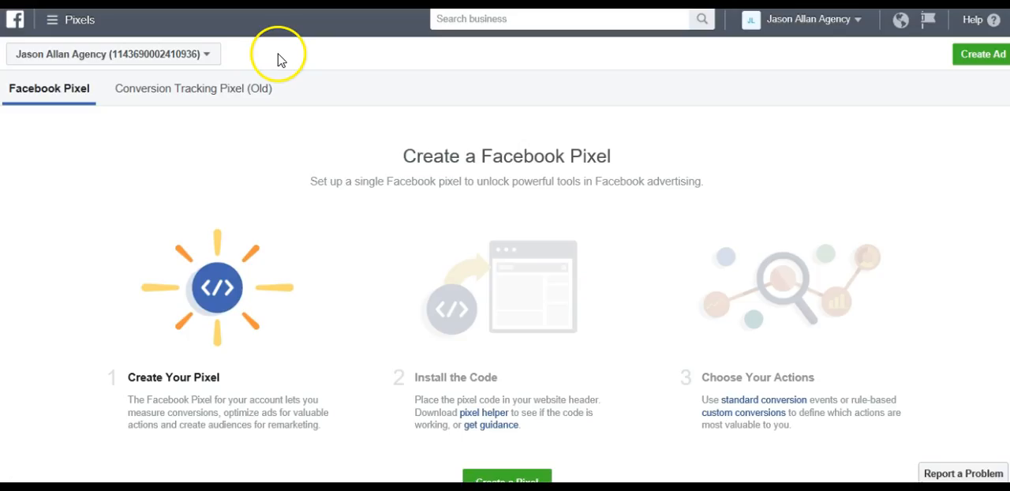
mouse_move(319, 82)
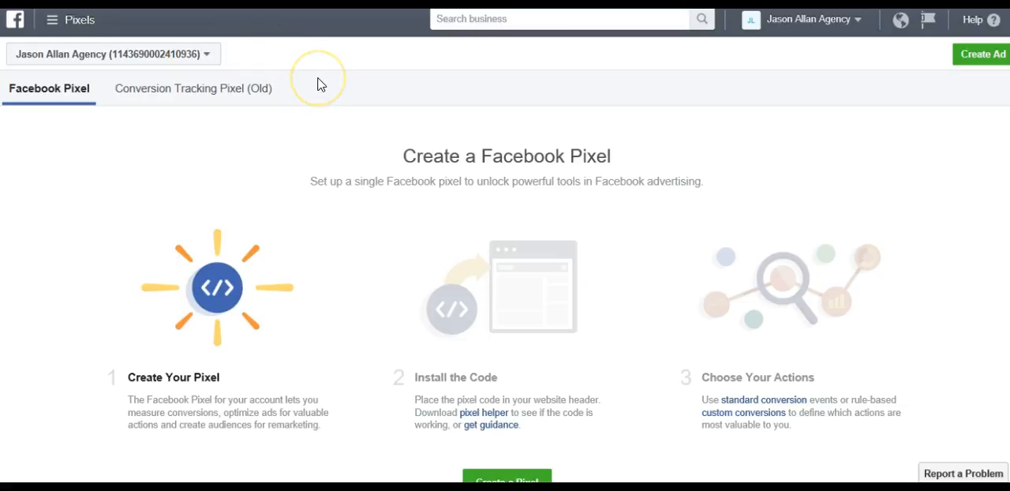
mouse_move(327, 85)
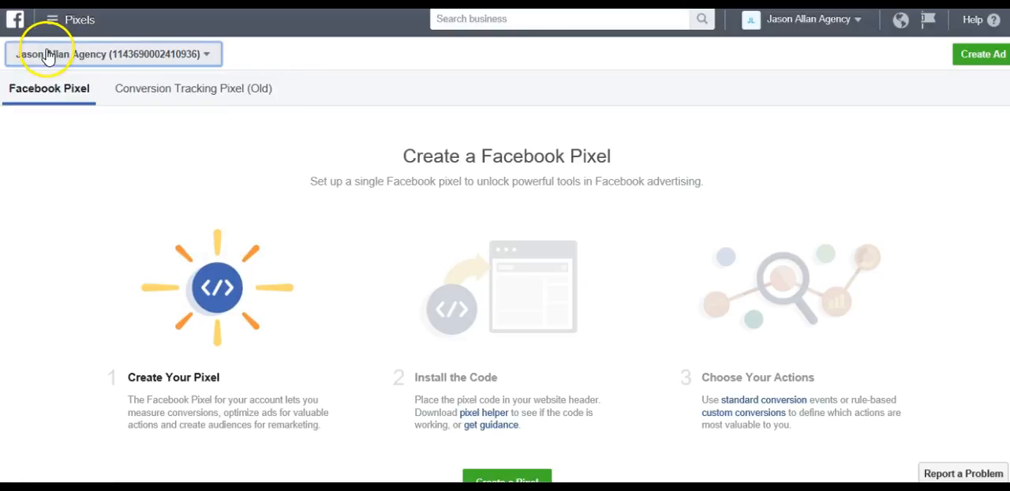
mouse_move(82, 65)
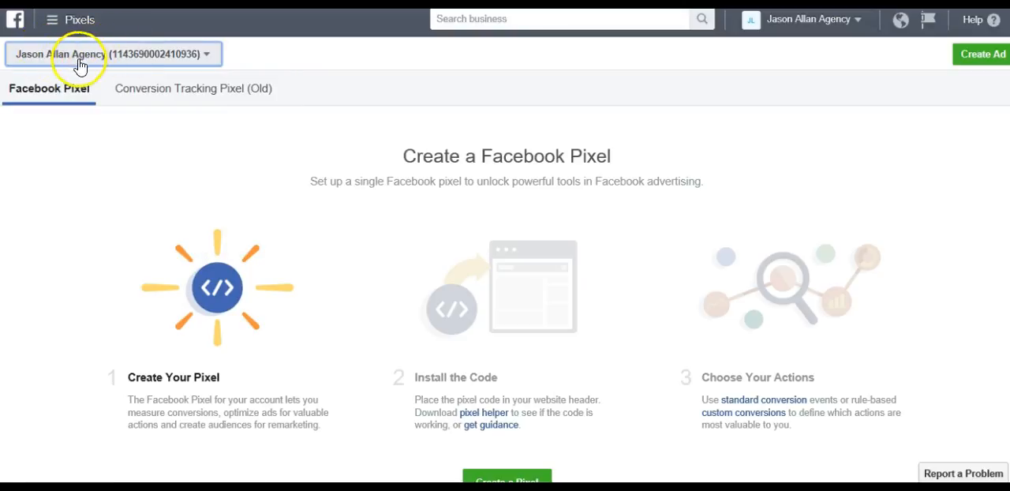
mouse_move(328, 75)
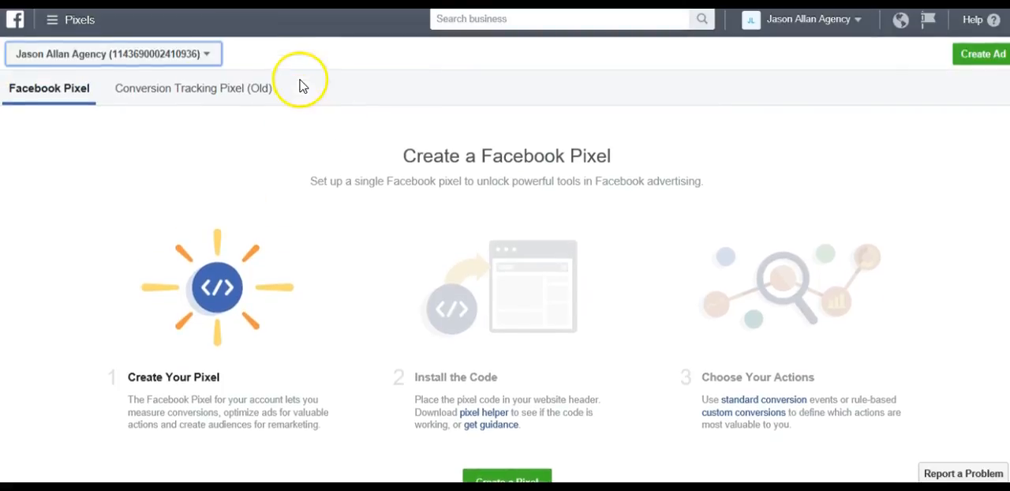
scroll("down", 3)
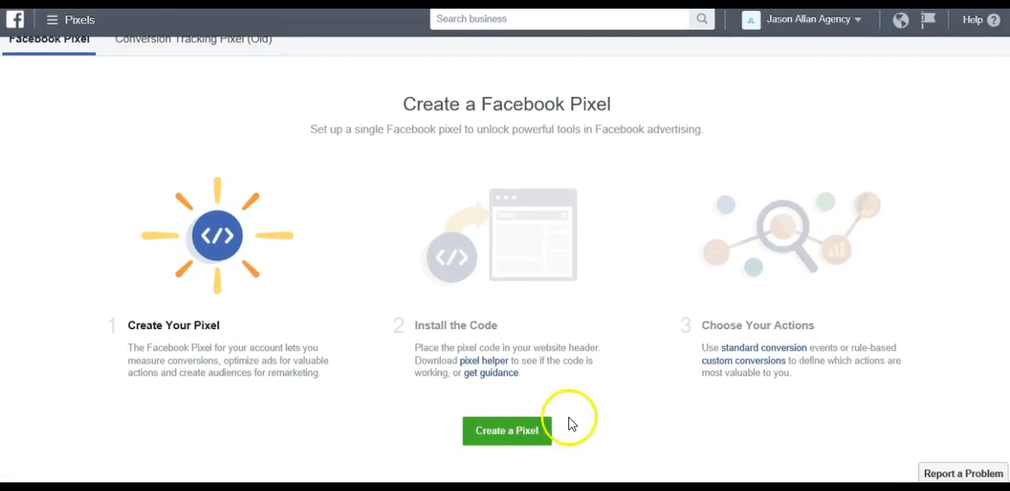
left_click(507, 429)
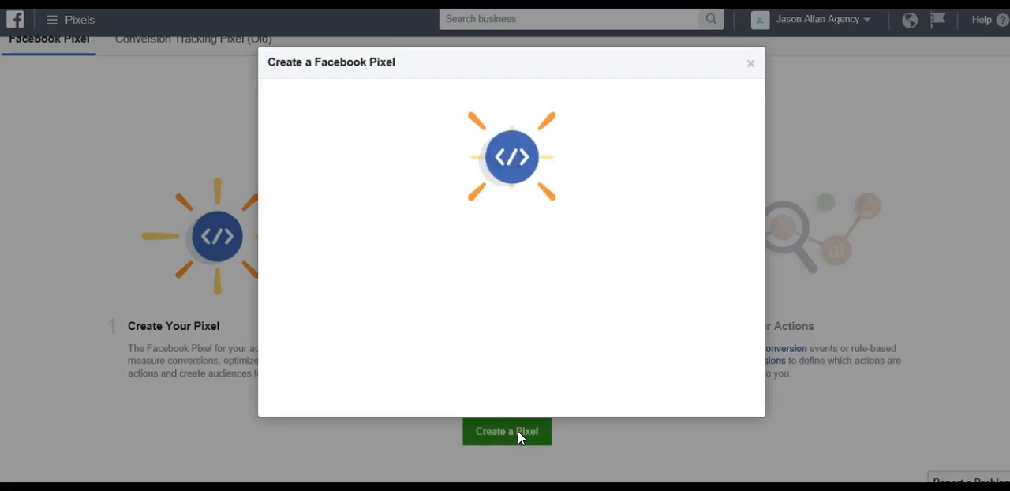
left_click(506, 431)
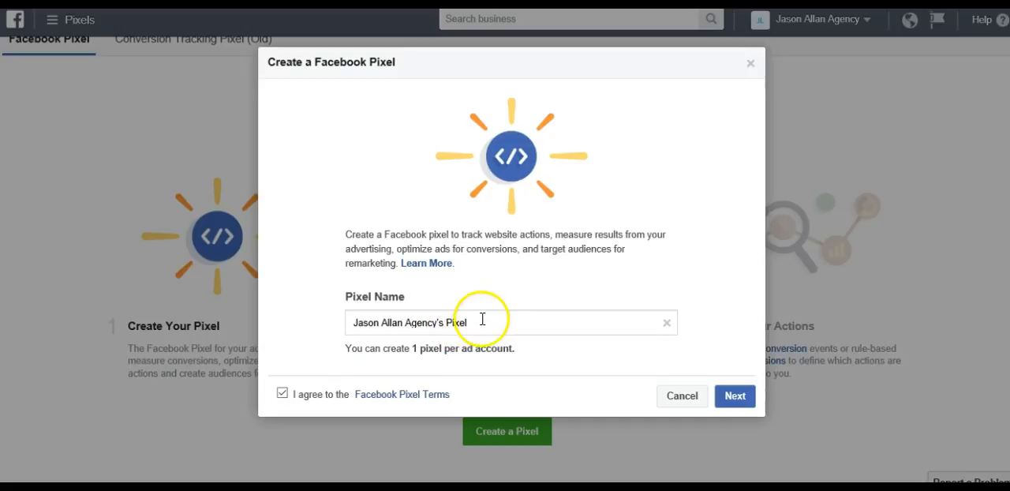
left_click(734, 395)
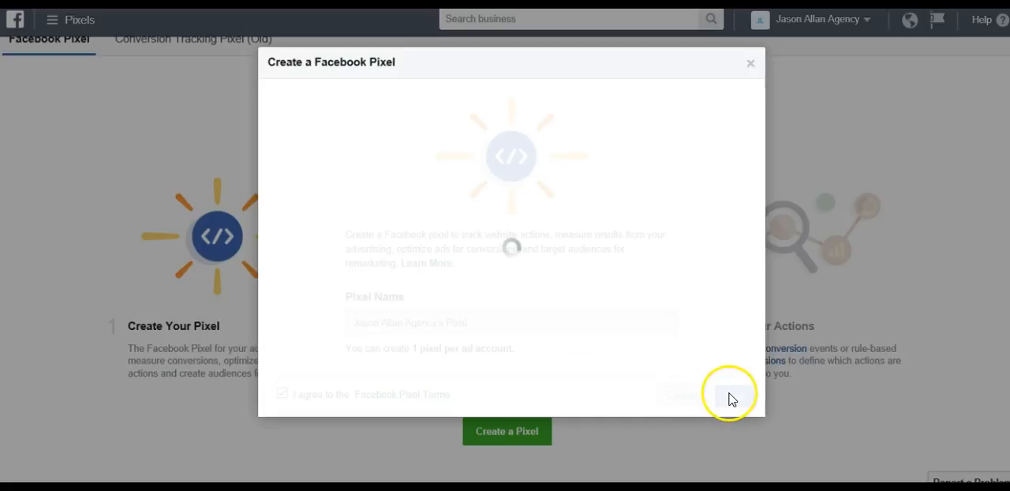
left_click(727, 395)
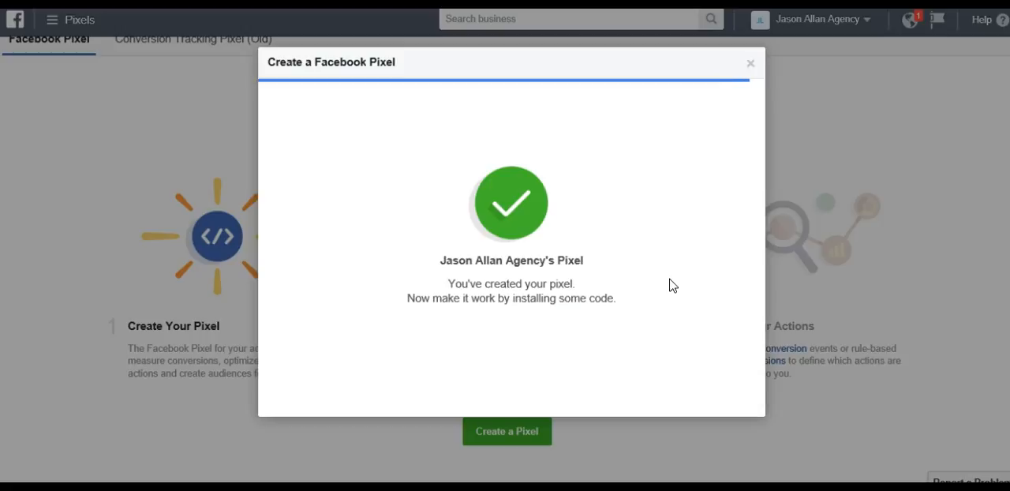
left_click(507, 431)
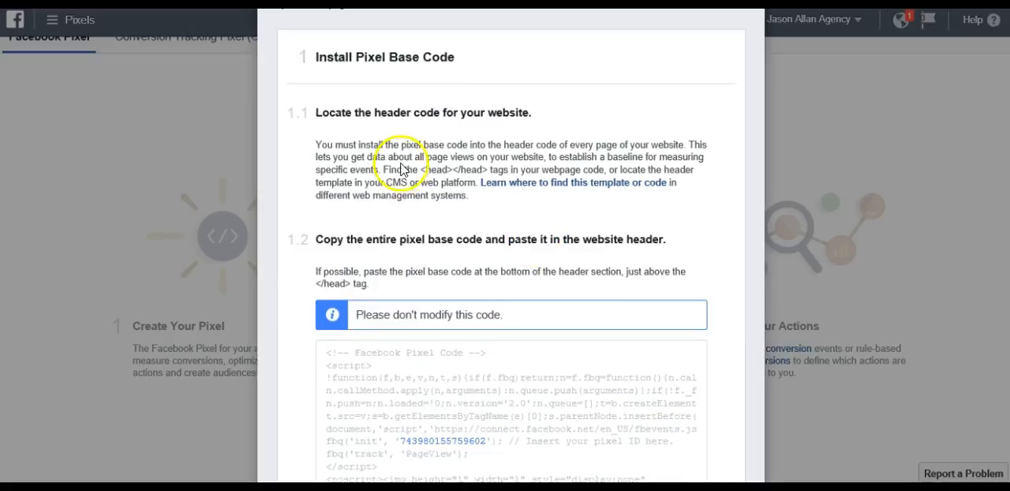
scroll("down", 3)
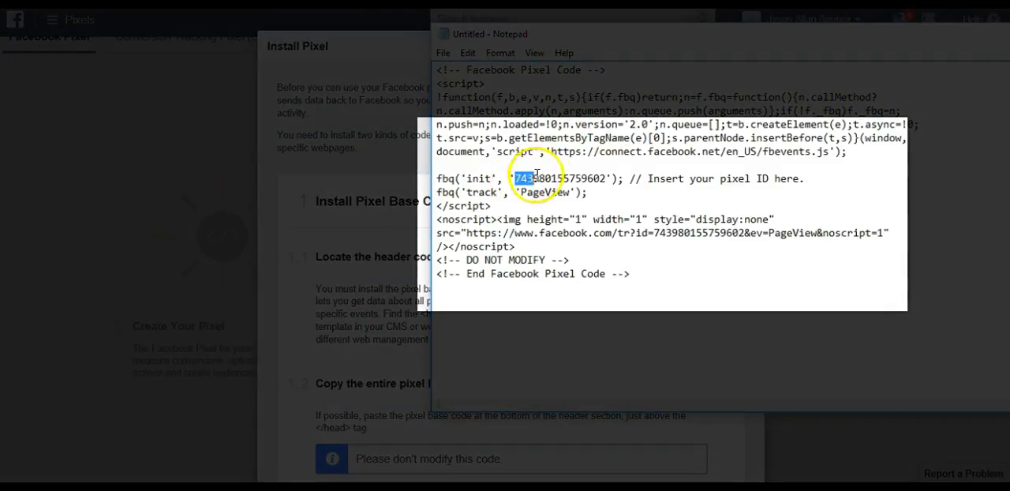
left_click_drag(536, 178, 603, 178)
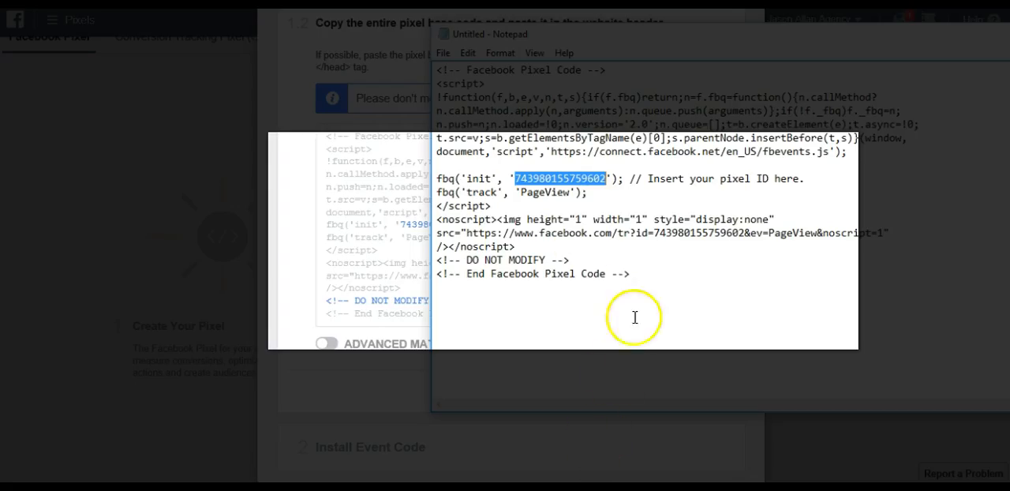
double_click(694, 232)
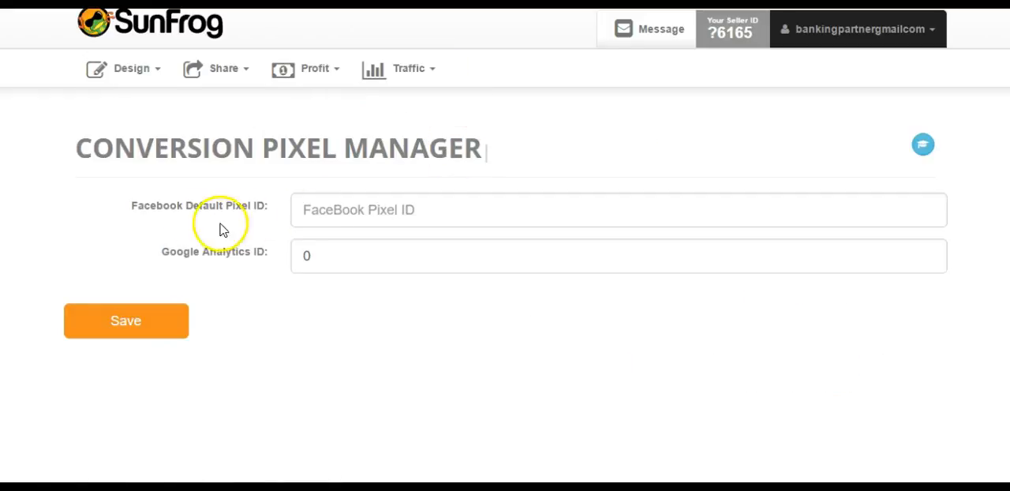
left_click(419, 208)
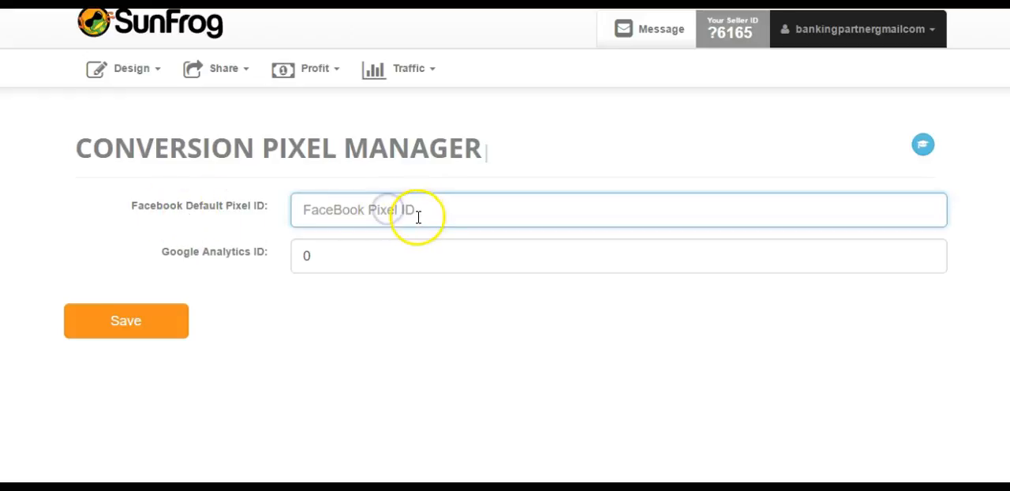
left_click(419, 209)
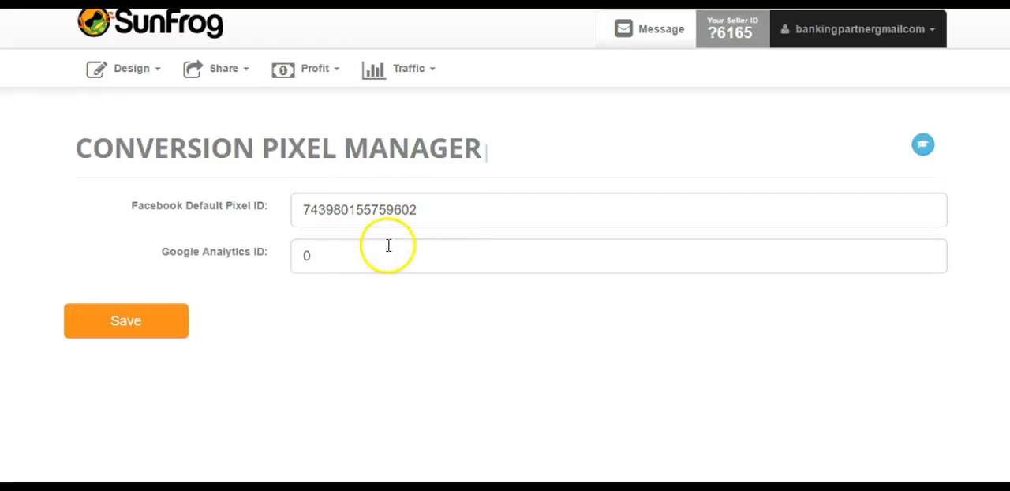
mouse_move(164, 429)
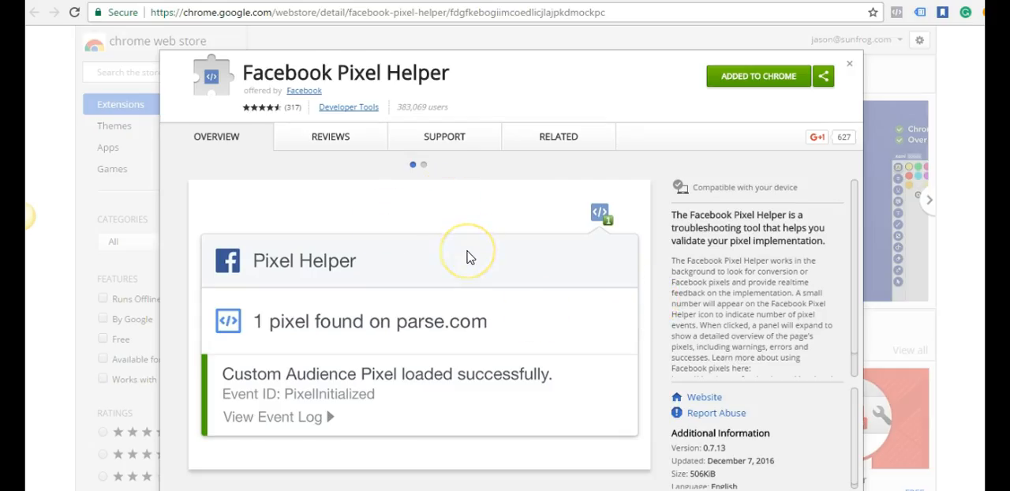
mouse_move(350, 172)
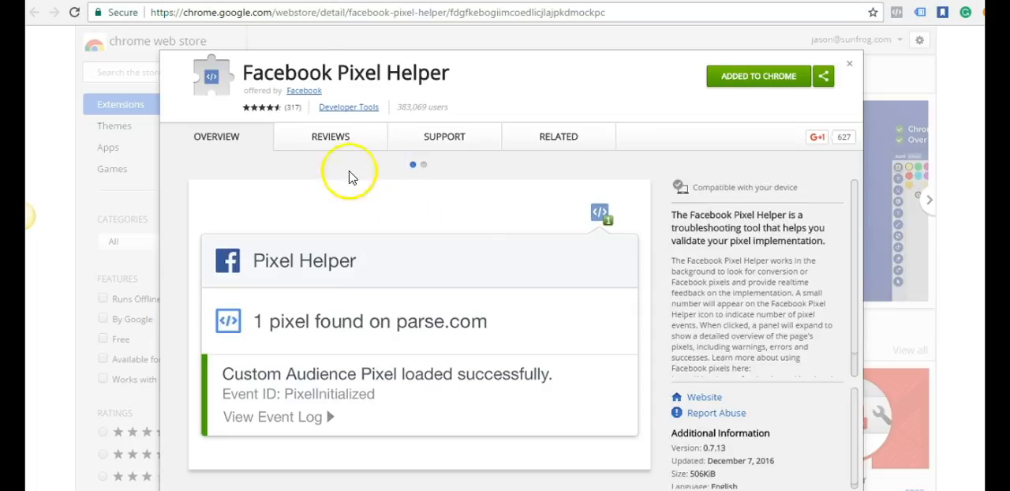
mouse_move(629, 79)
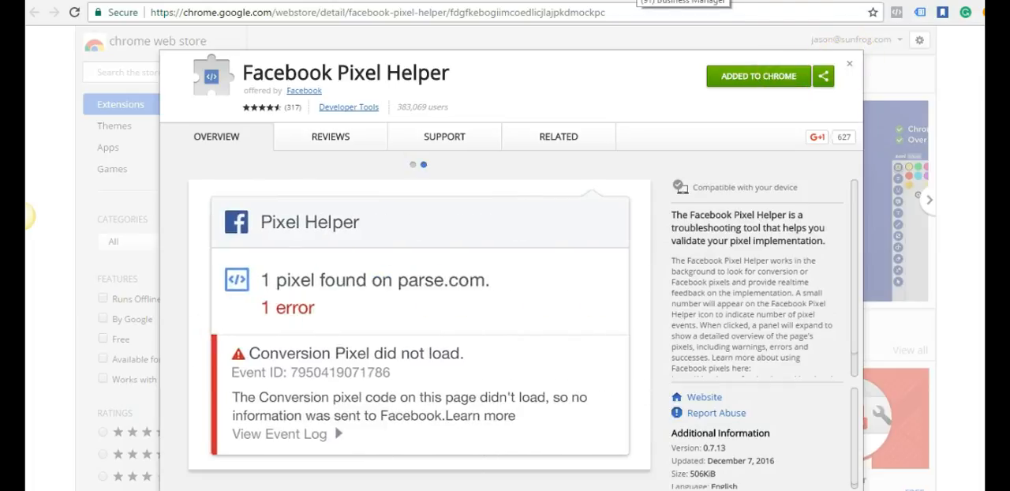
mouse_move(897, 14)
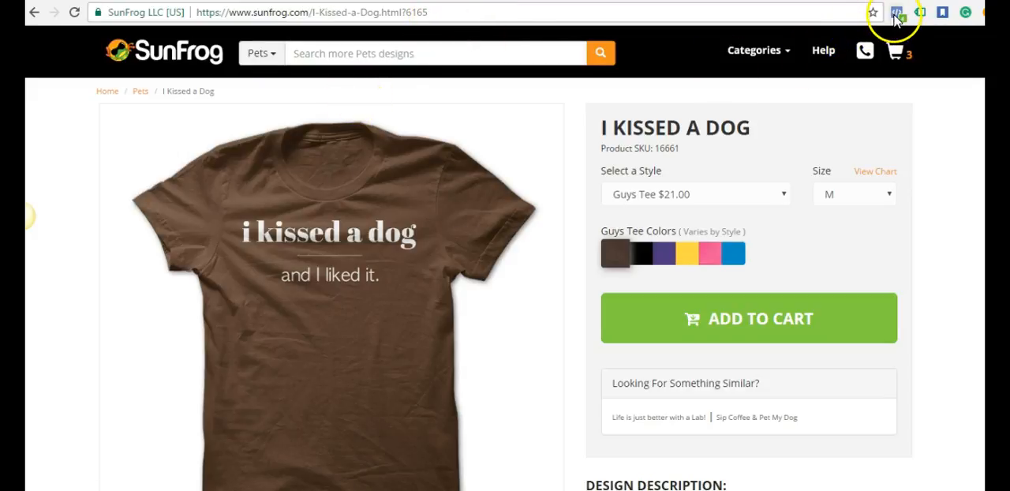
left_click(896, 11)
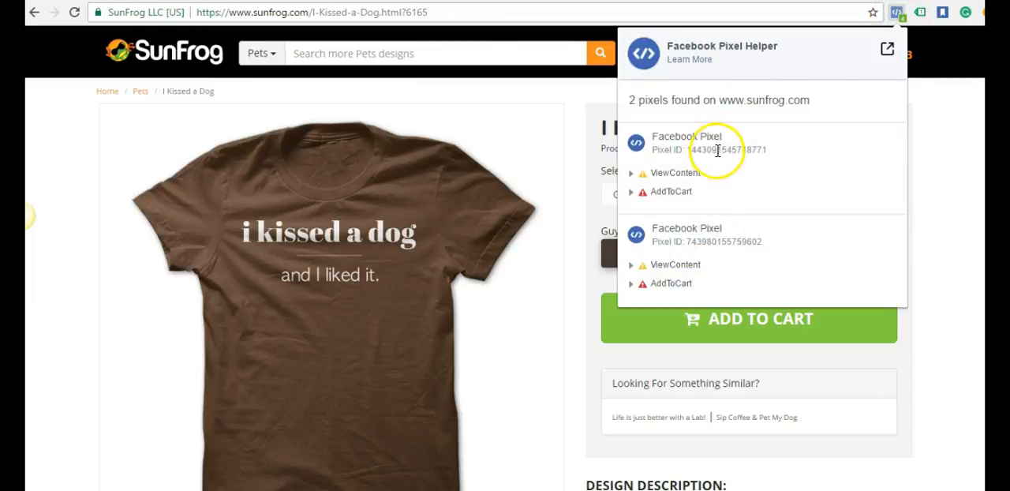
mouse_move(760, 213)
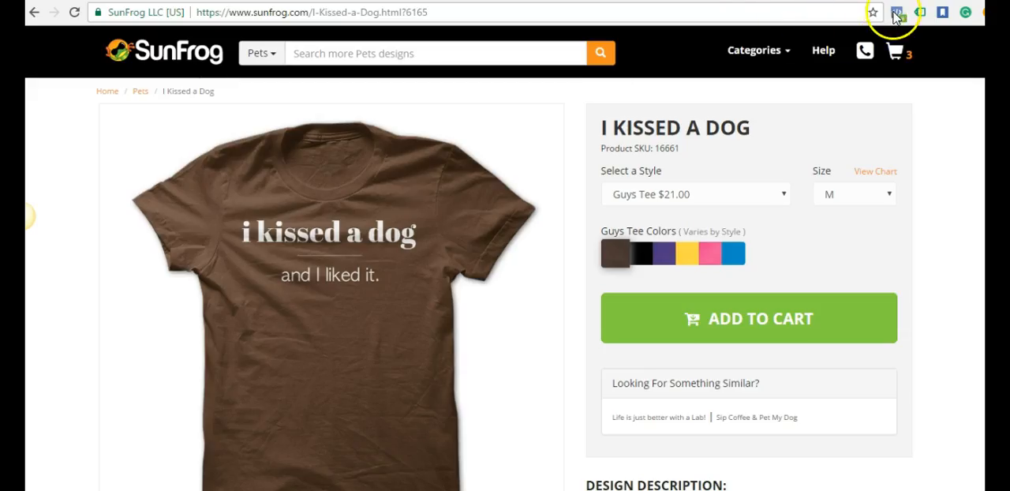
left_click(897, 11)
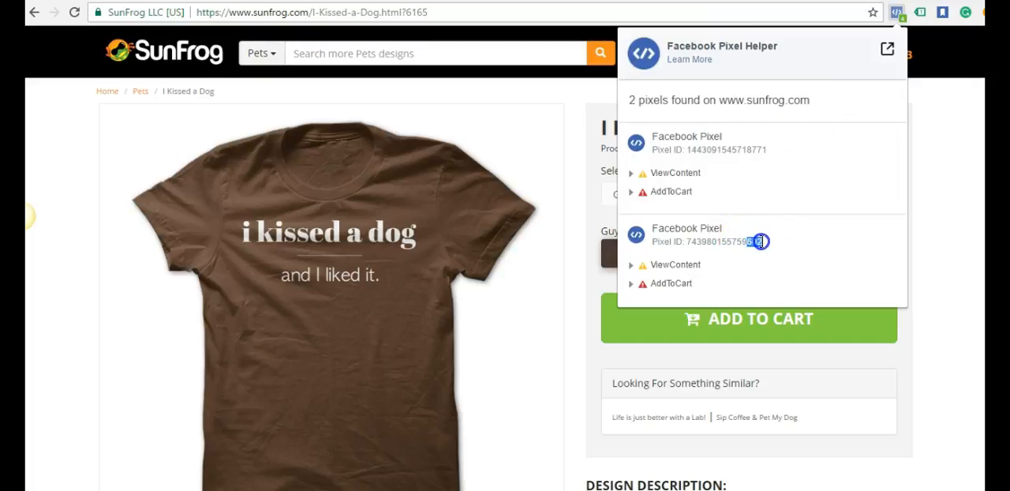
left_click(749, 319)
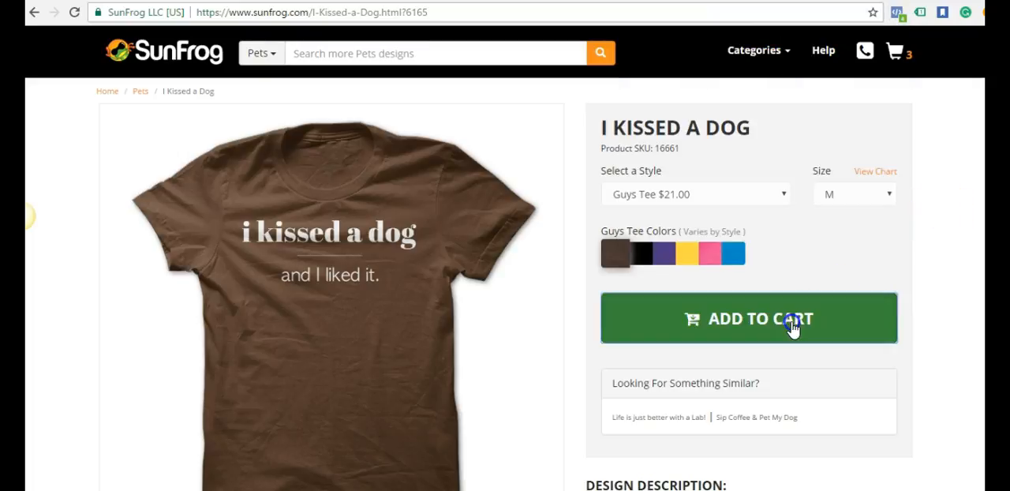
left_click(748, 319)
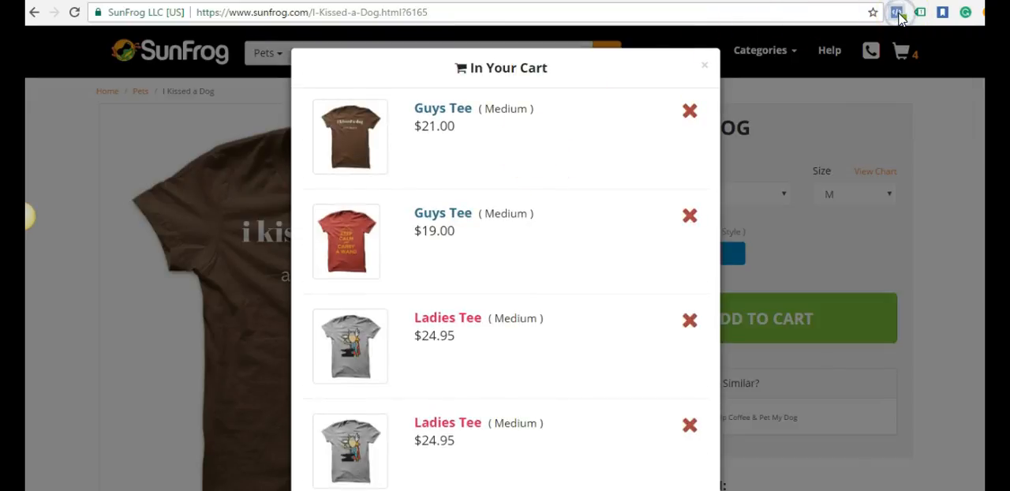
left_click(896, 11)
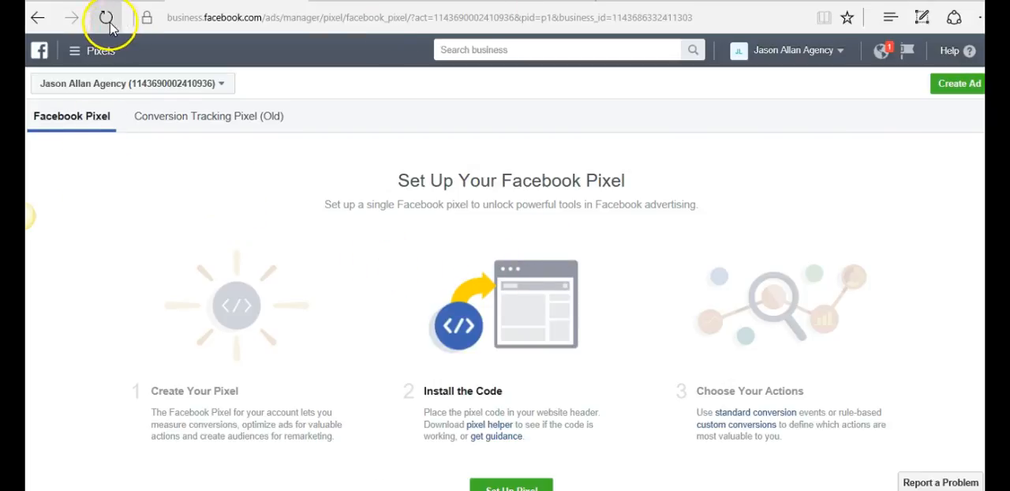
Reload the Pixels page so the activity graph reports 3 pixel fires with ViewContent active.
left_click(107, 18)
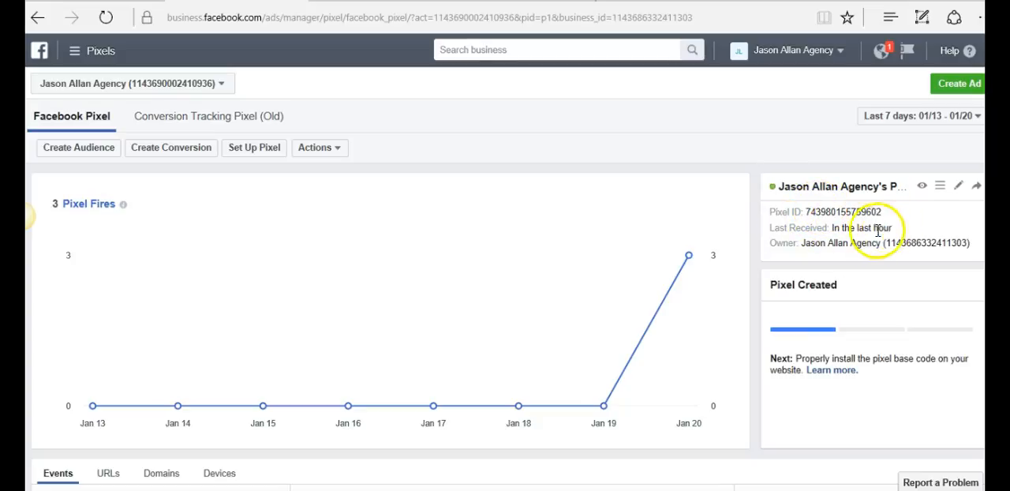
scroll("down", 3)
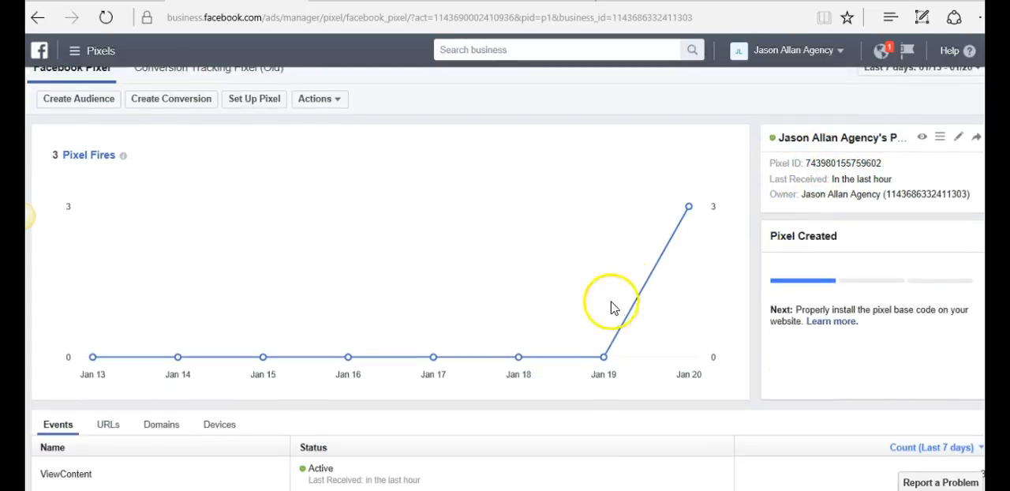
mouse_move(688, 208)
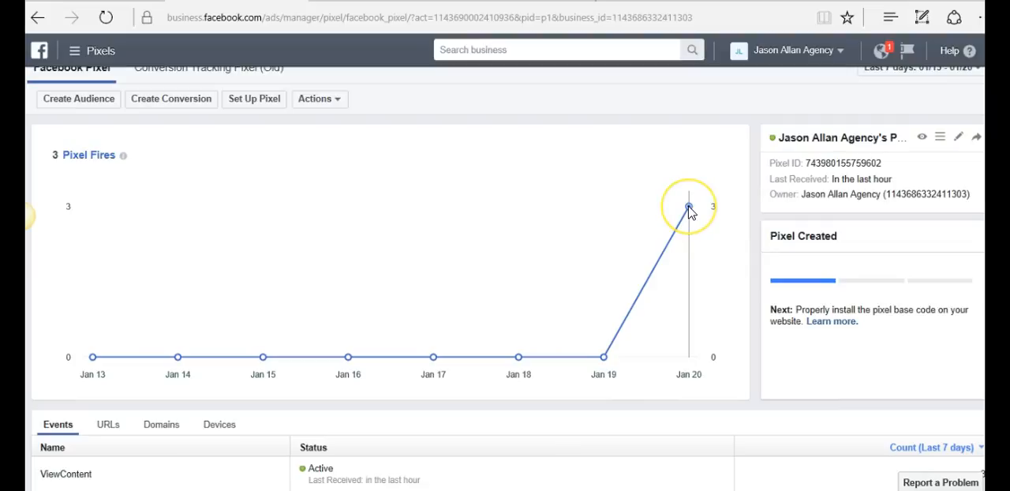
mouse_move(724, 224)
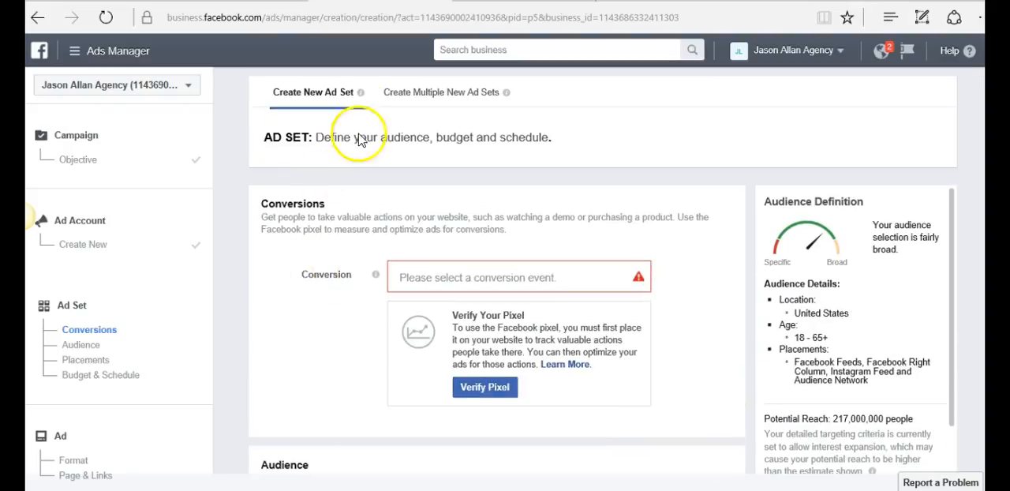
Choose Purchase as the ad set's conversion event and track all conversions from the Facebook pixel.
left_click(518, 277)
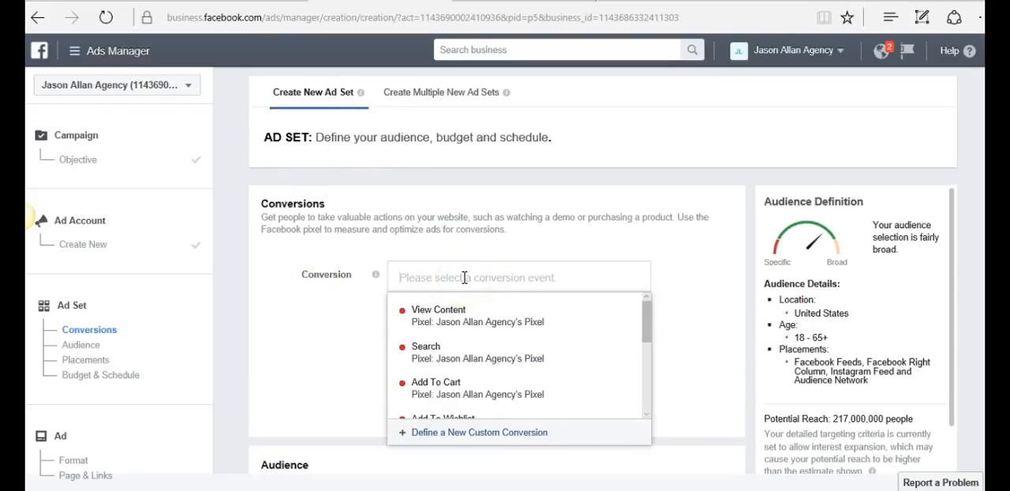
type("pu")
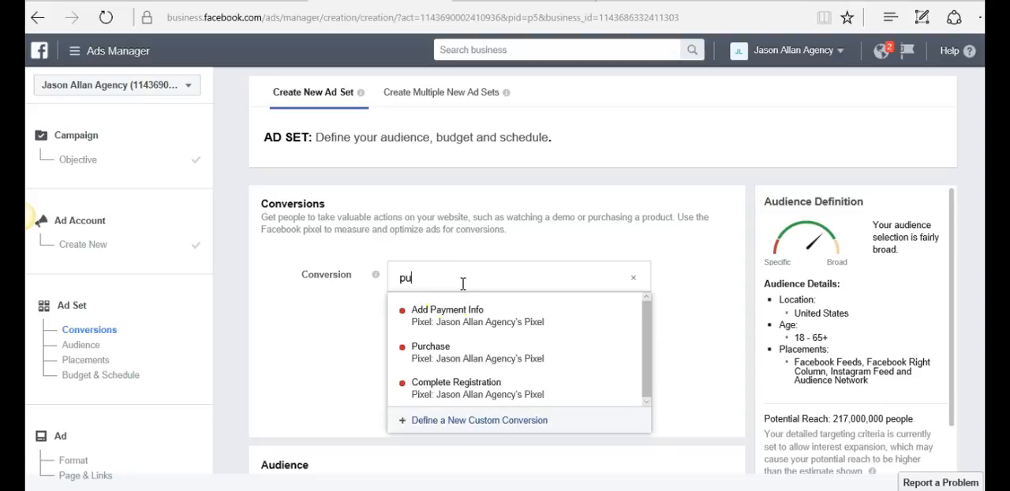
left_click(430, 346)
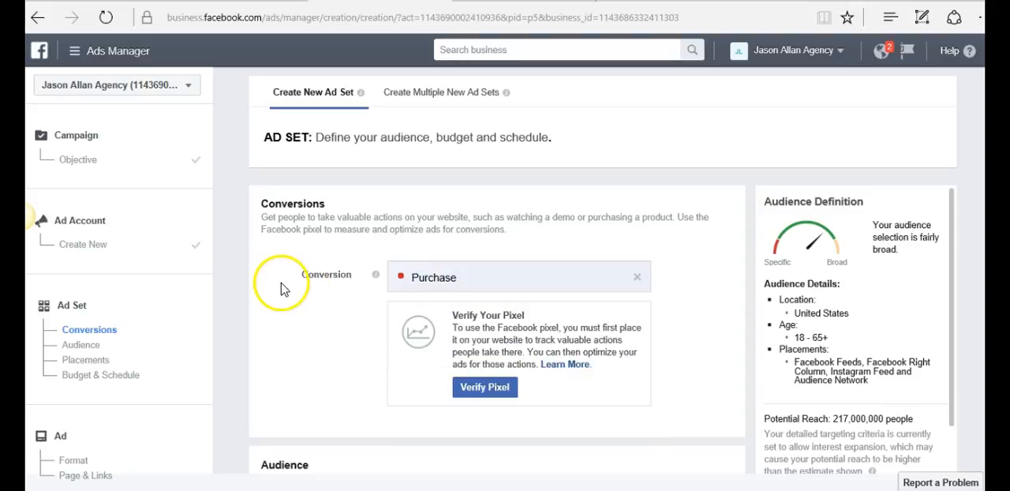
mouse_move(407, 281)
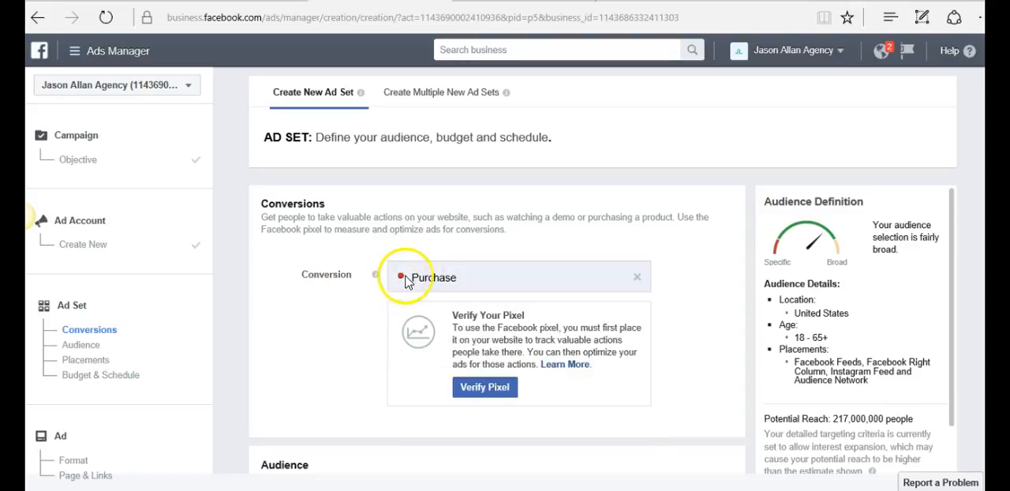
mouse_move(403, 281)
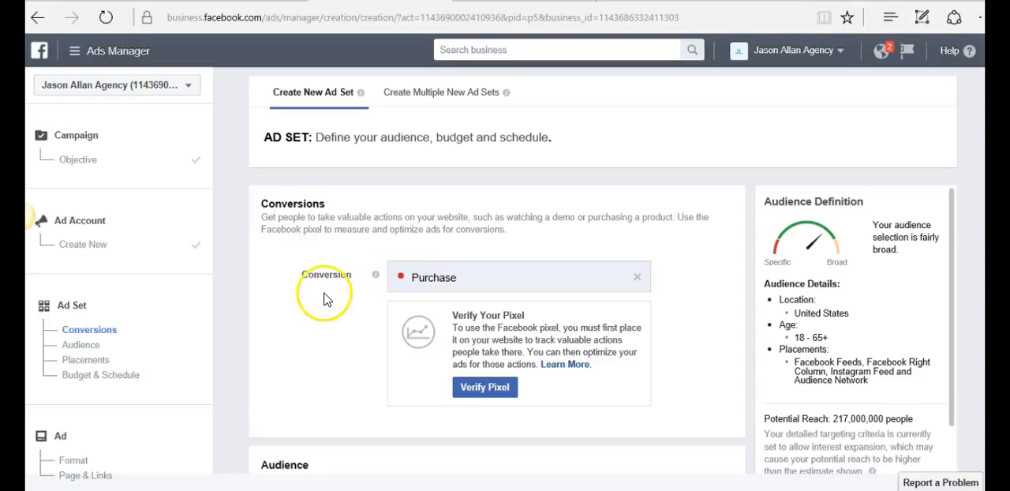
mouse_move(144, 139)
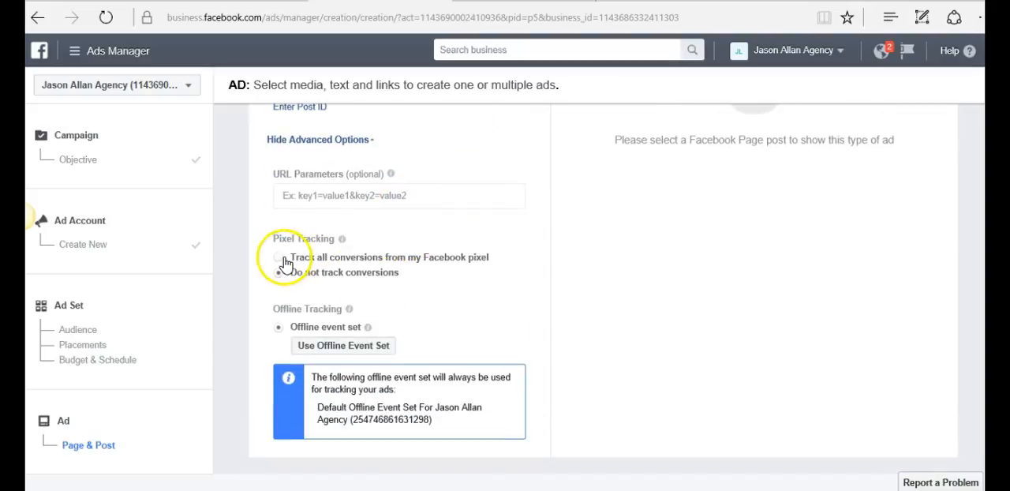
left_click(278, 257)
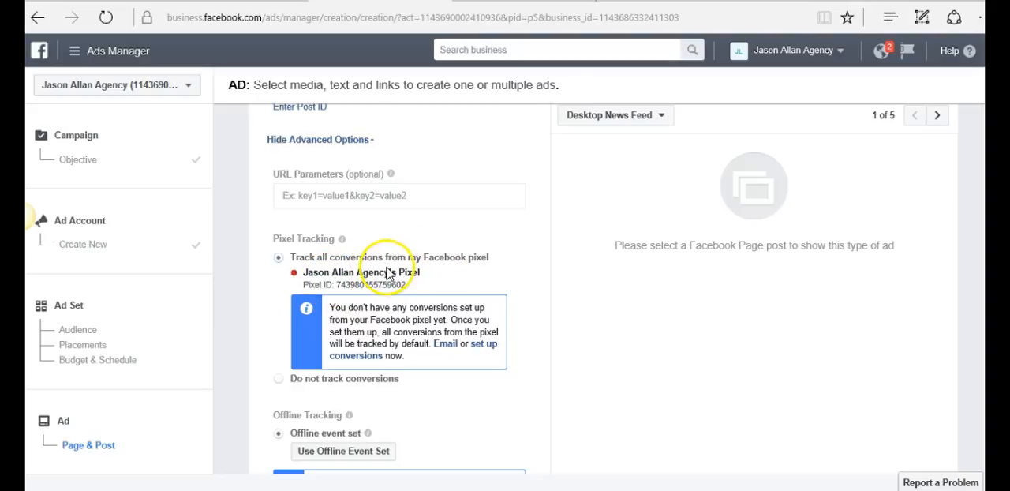
mouse_move(382, 271)
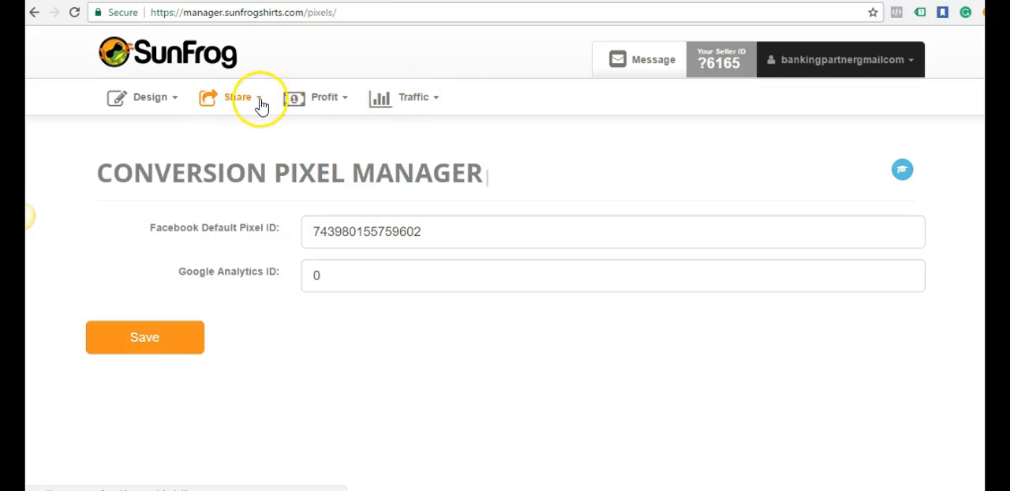
Create a new collection named Dogs from Share > Collections.
left_click(237, 98)
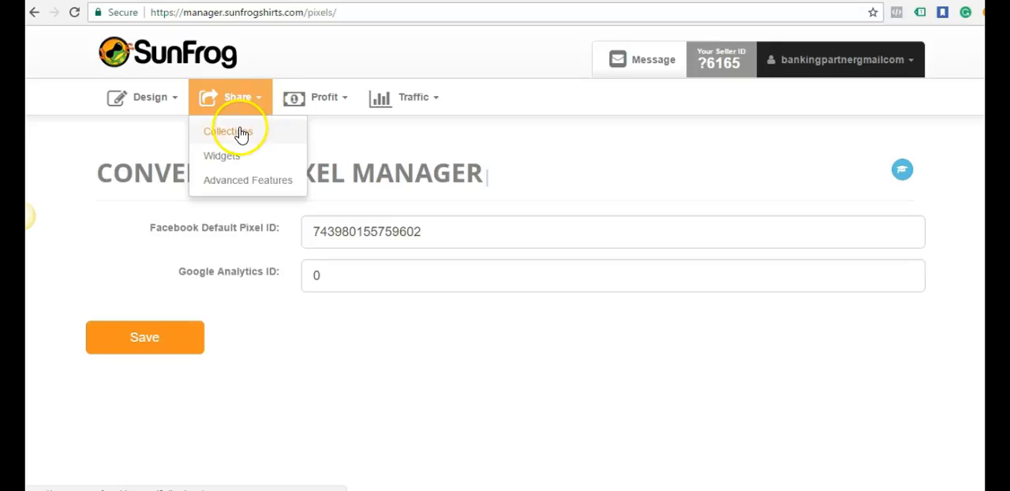
left_click(227, 131)
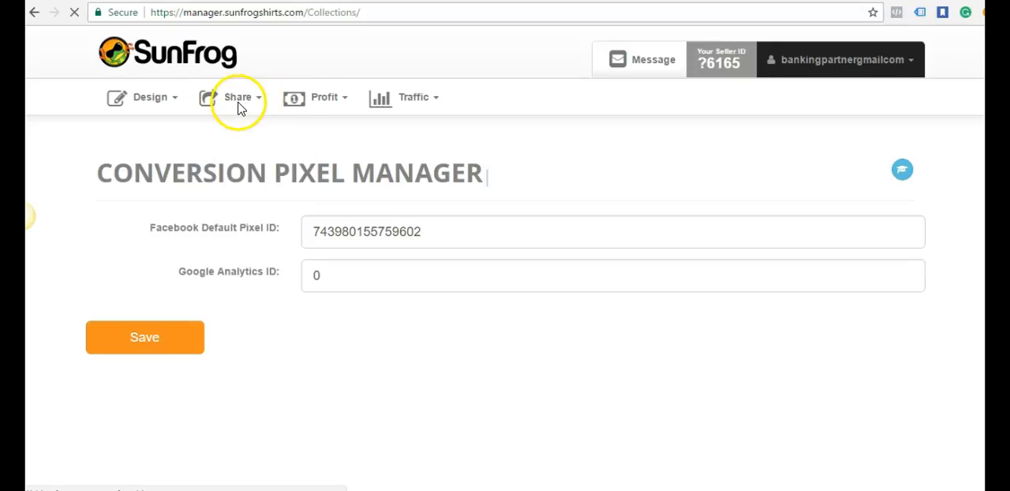
left_click(233, 97)
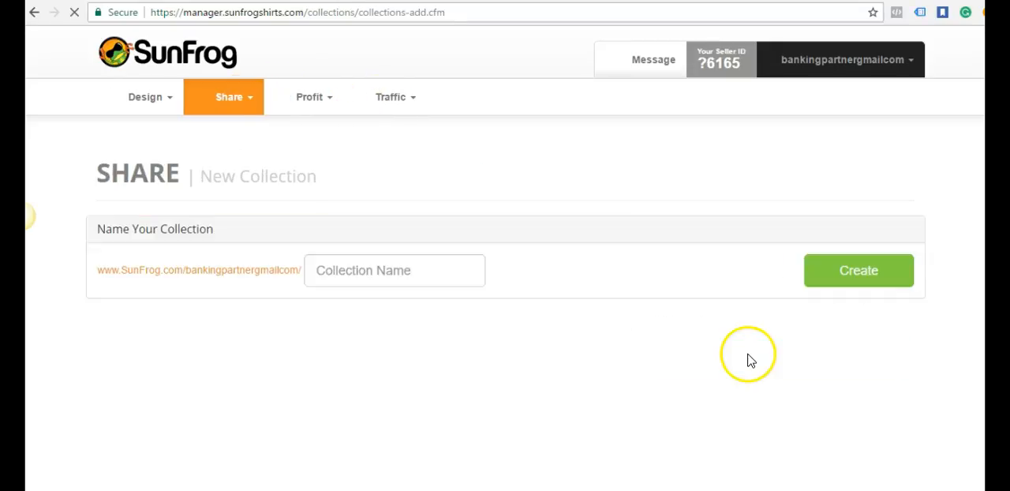
type("Do")
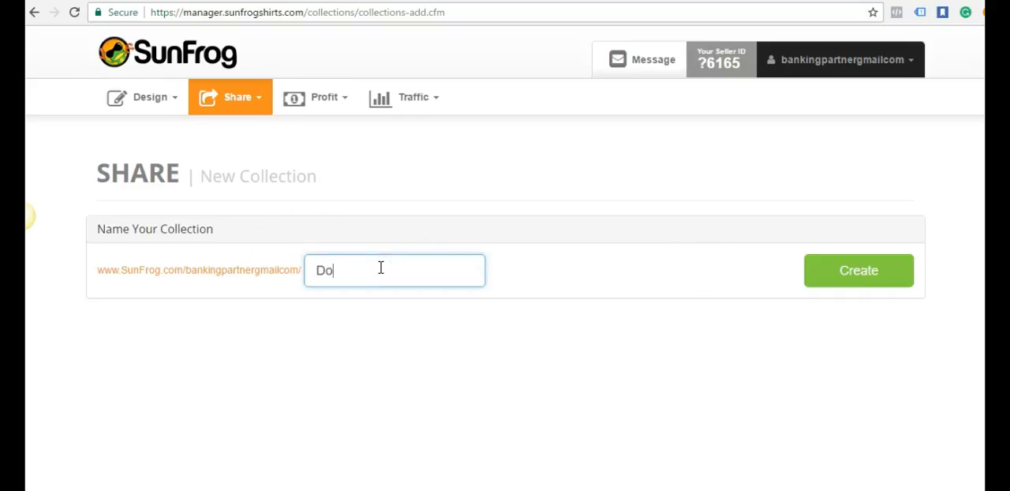
left_click(858, 270)
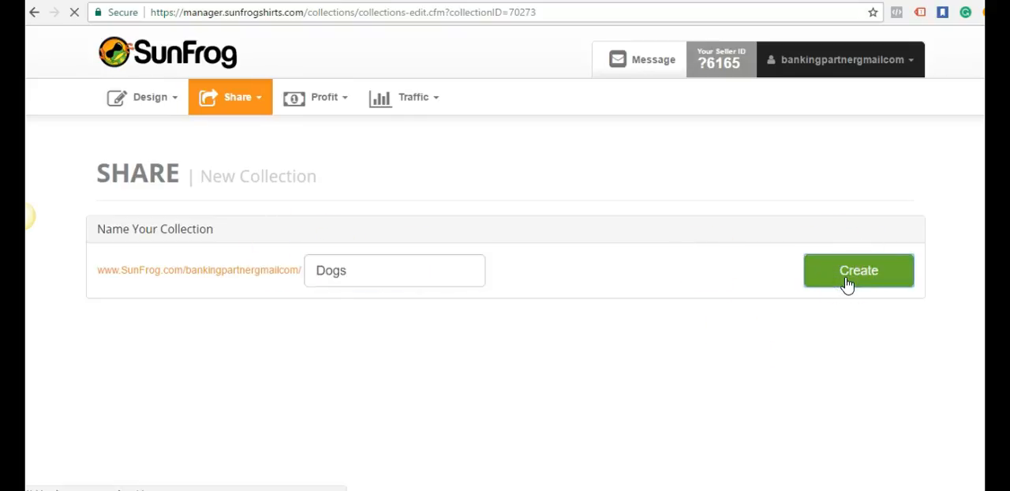
Search the art for 'dog' and add two dog shirts to the collection.
left_click(859, 270)
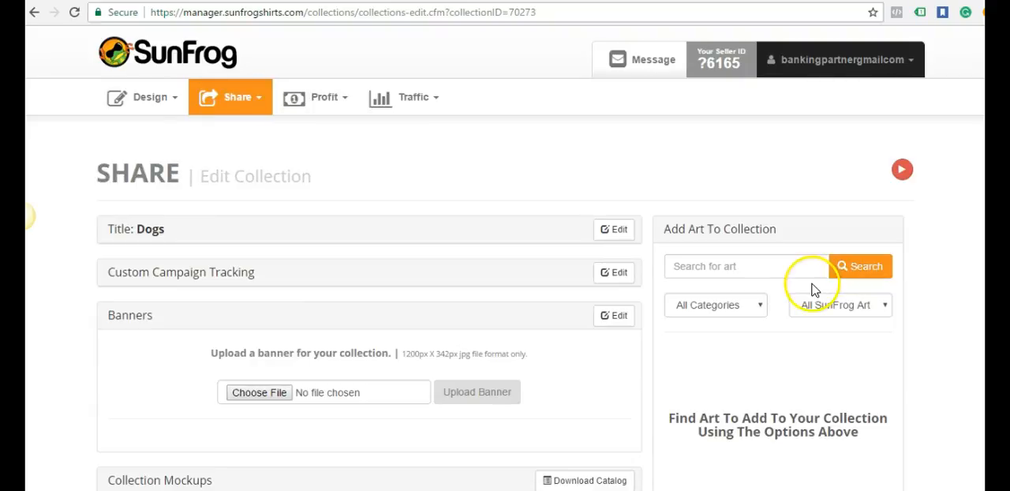
type("dog")
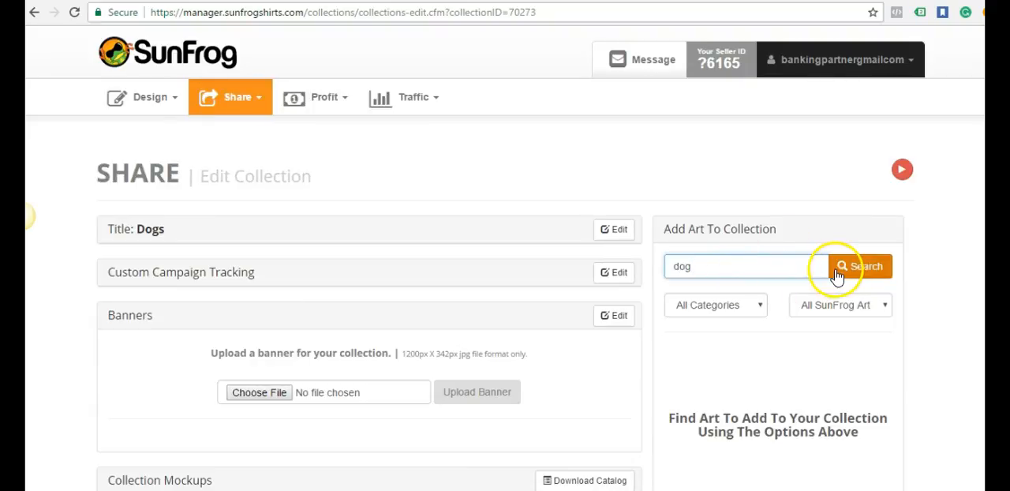
left_click(859, 265)
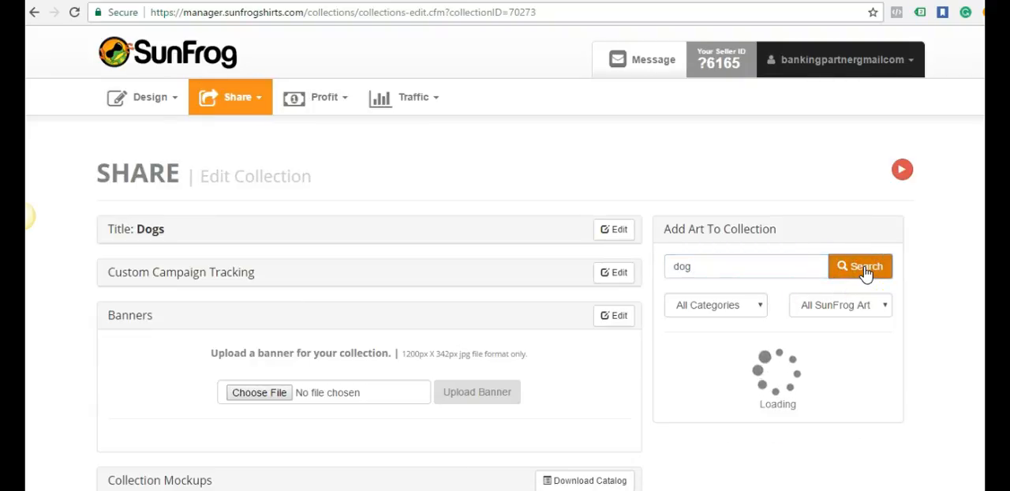
left_click(861, 266)
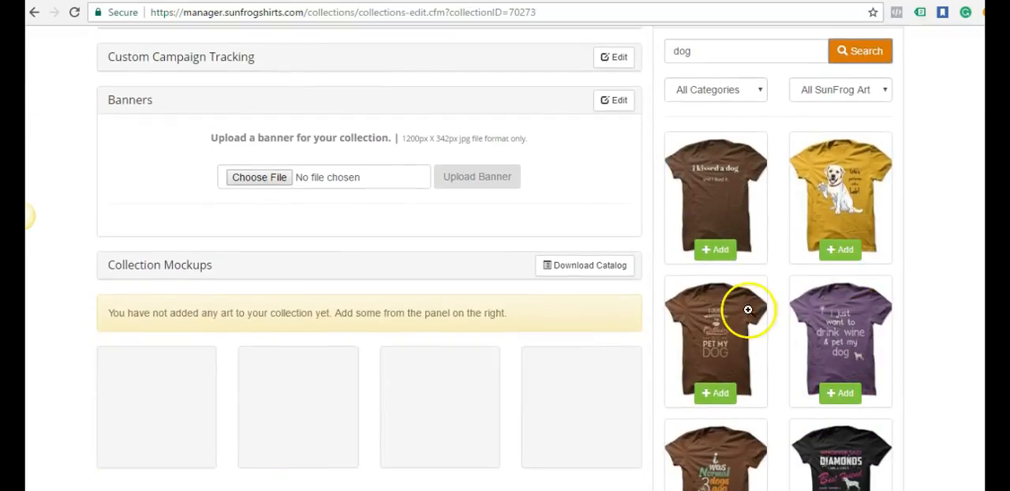
left_click(715, 391)
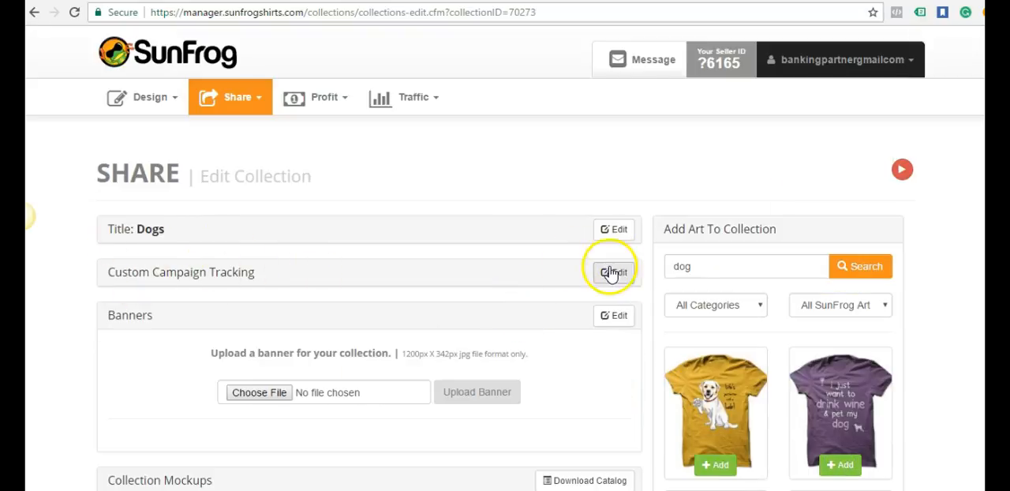
left_click(614, 272)
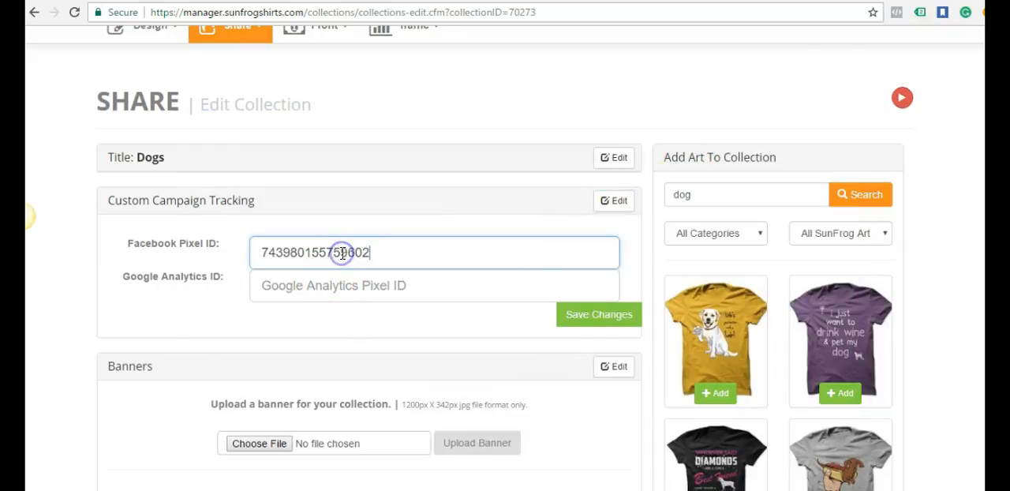
left_click(599, 314)
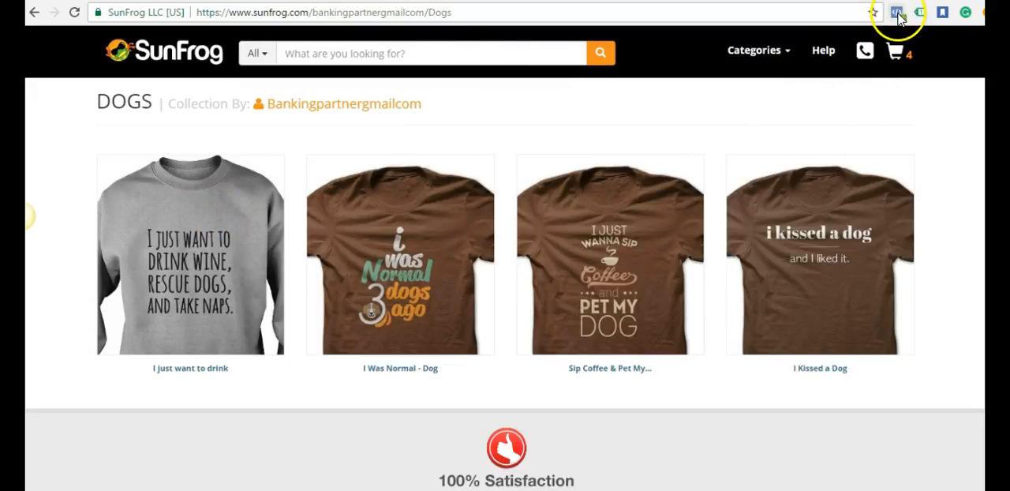
left_click(897, 11)
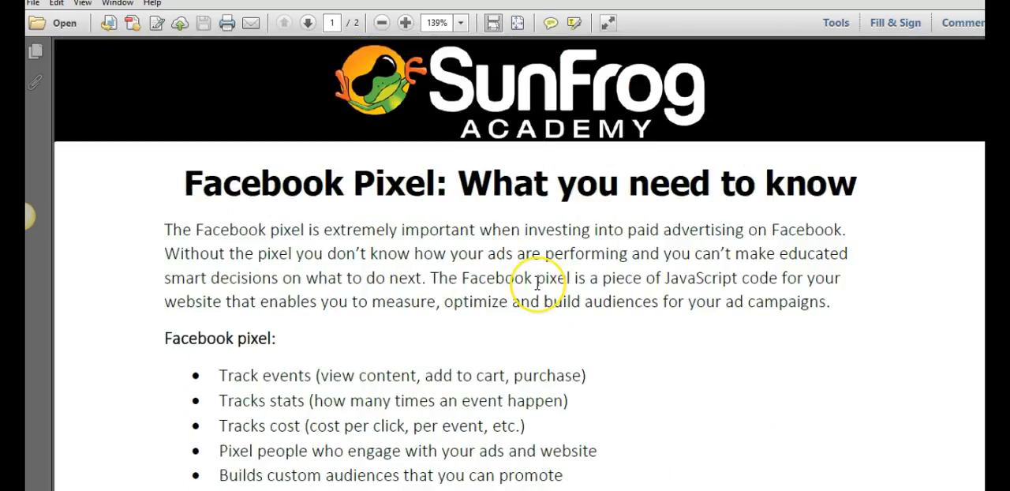
scroll("down", 3)
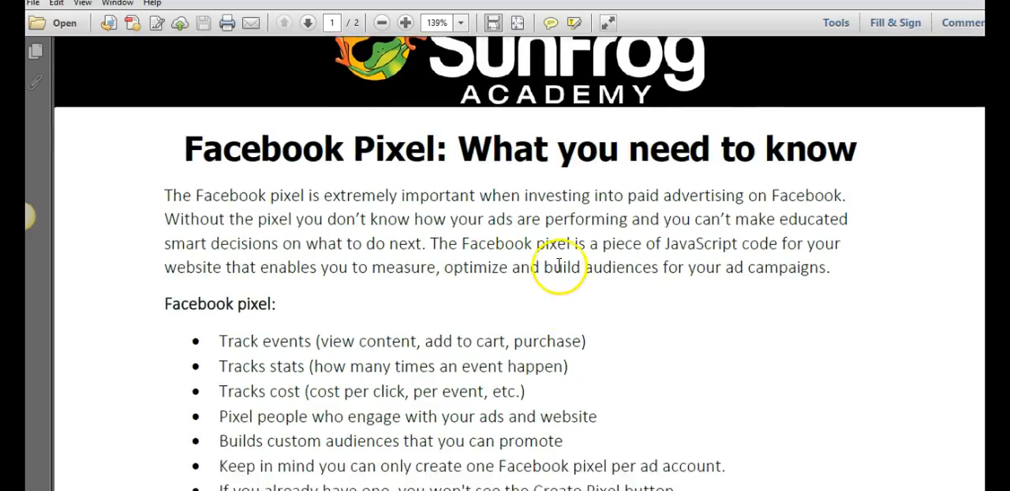
scroll("down", 3)
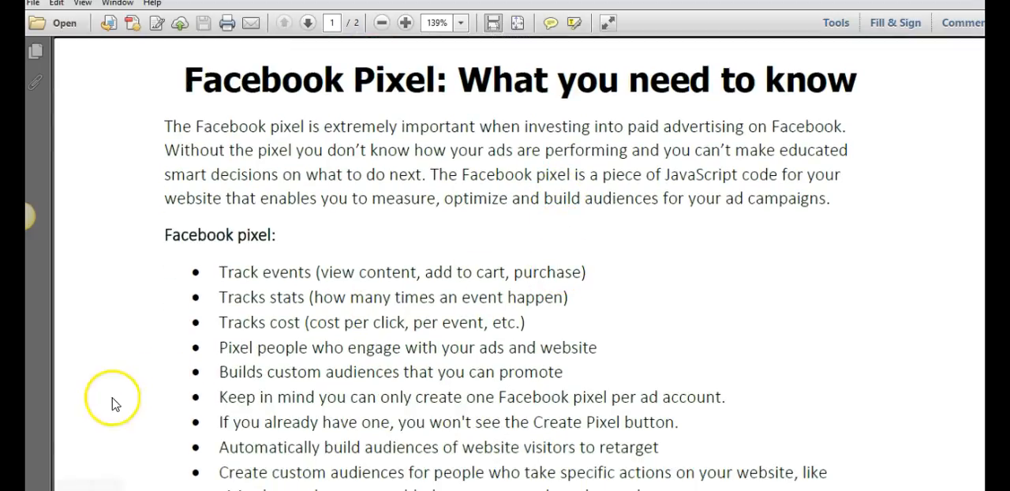